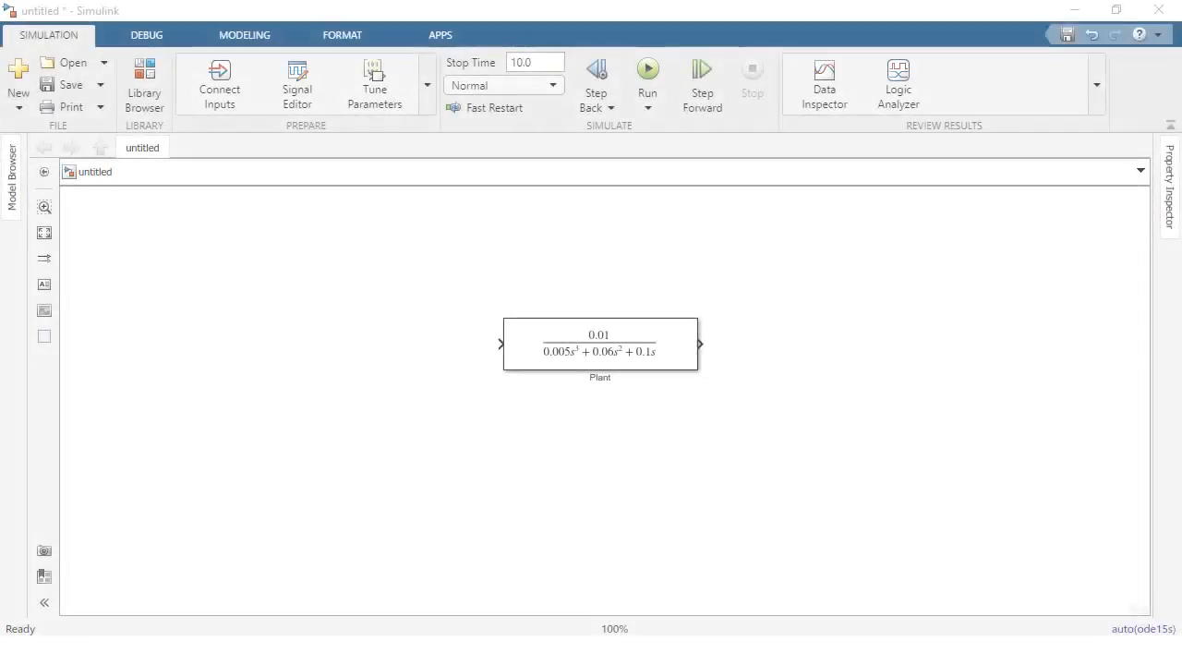
Label the voltage signal and wire the PID Controller into the closed loop around the Plant.
type("Voltage —")
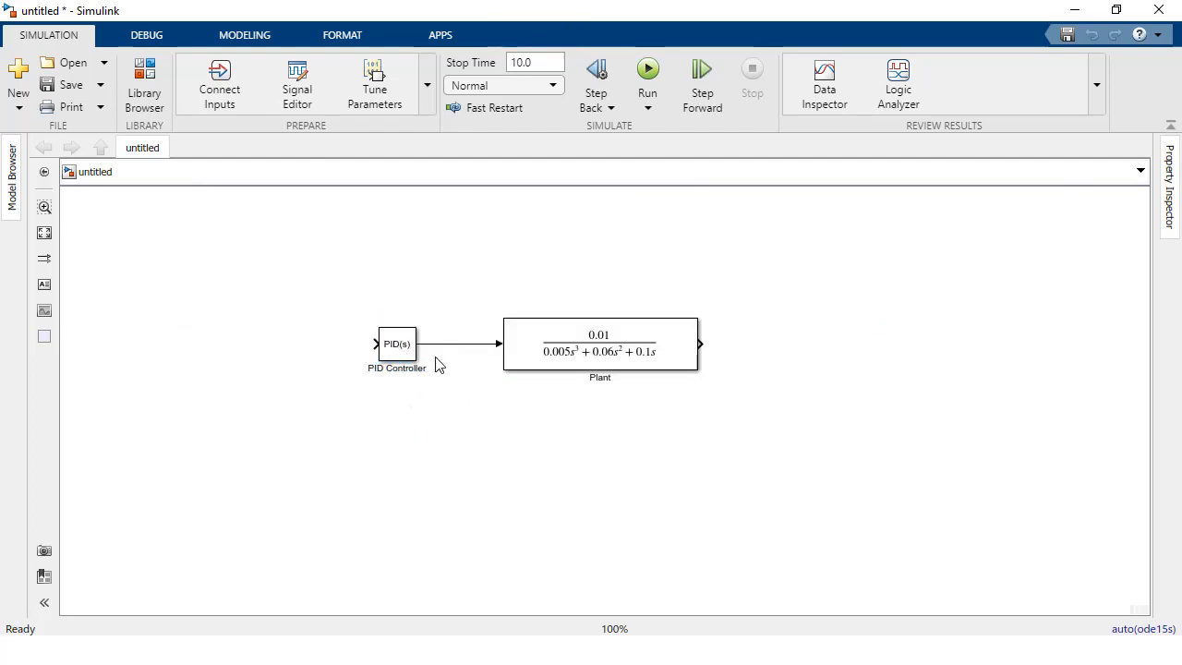
left_click(397, 344)
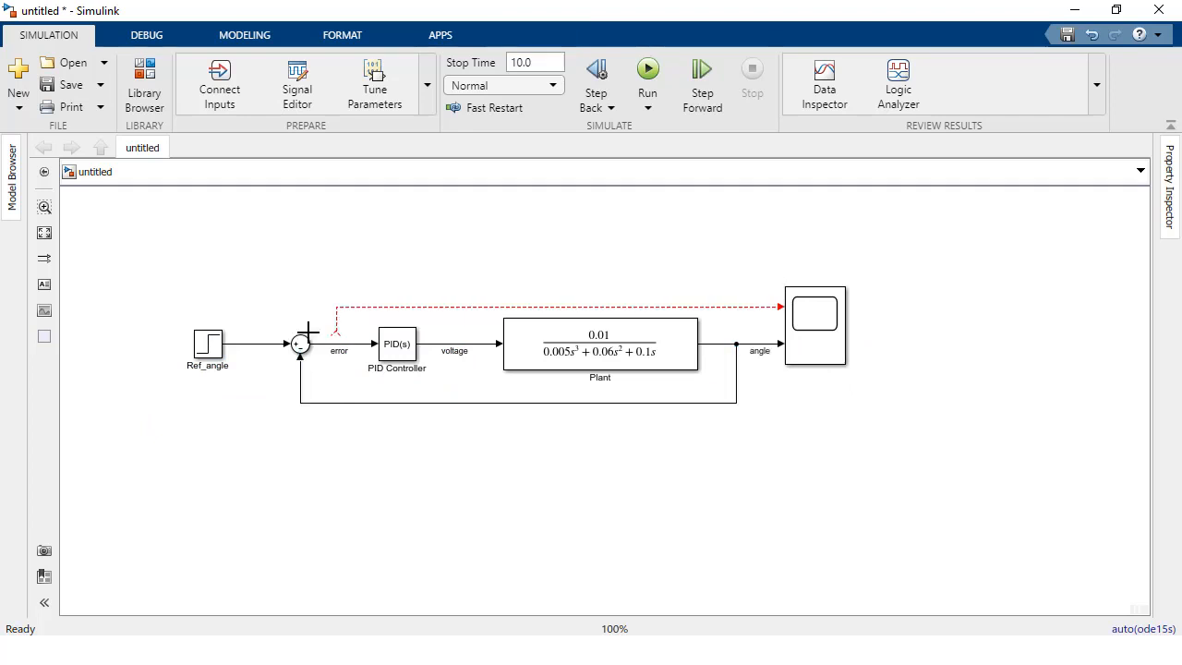
Launch automated tuning from the PID Controller's parameters and let the plant linearize in PID Tuner.
double_click(395, 343)
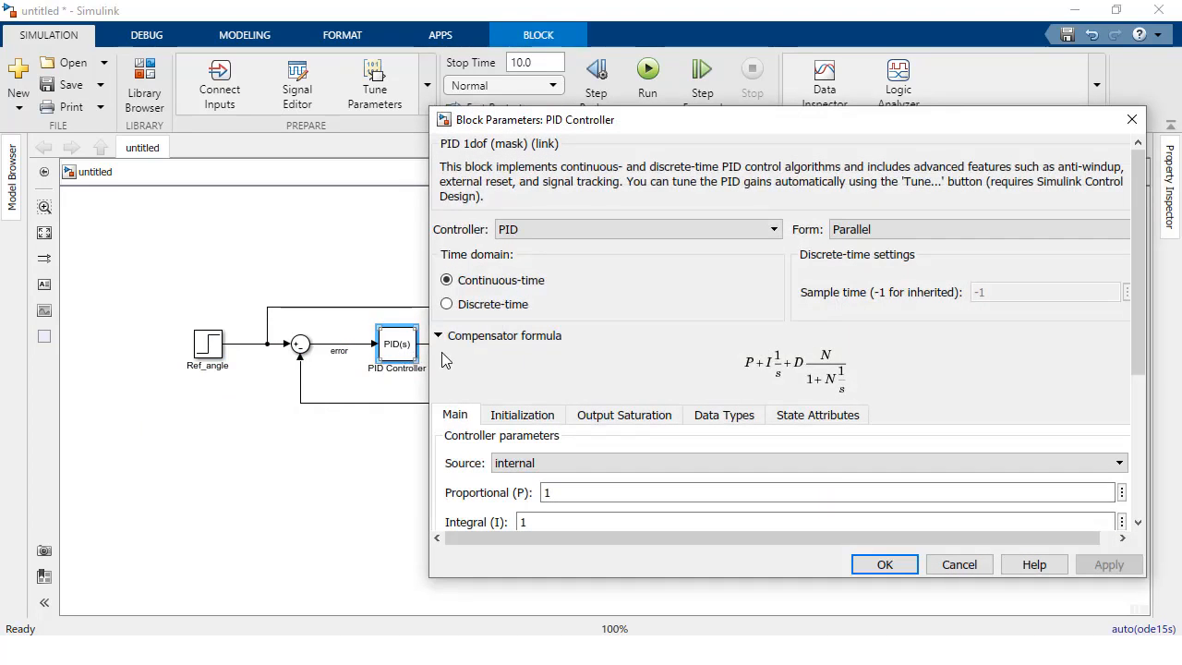
scroll("down", 3)
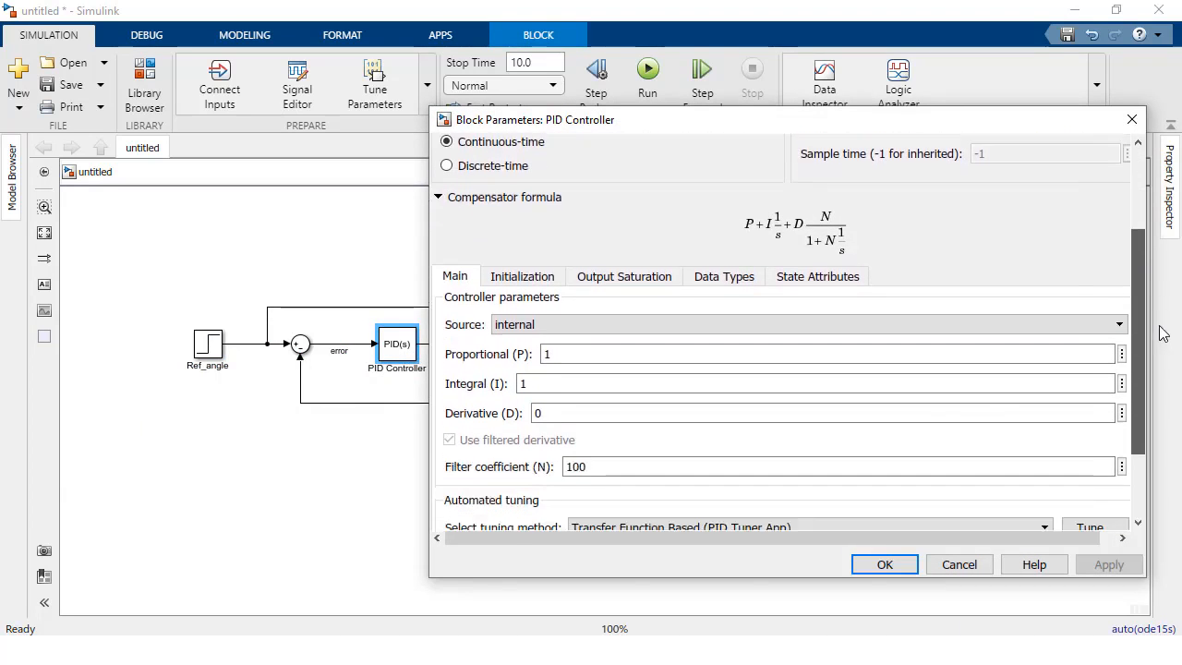
scroll("down", 3)
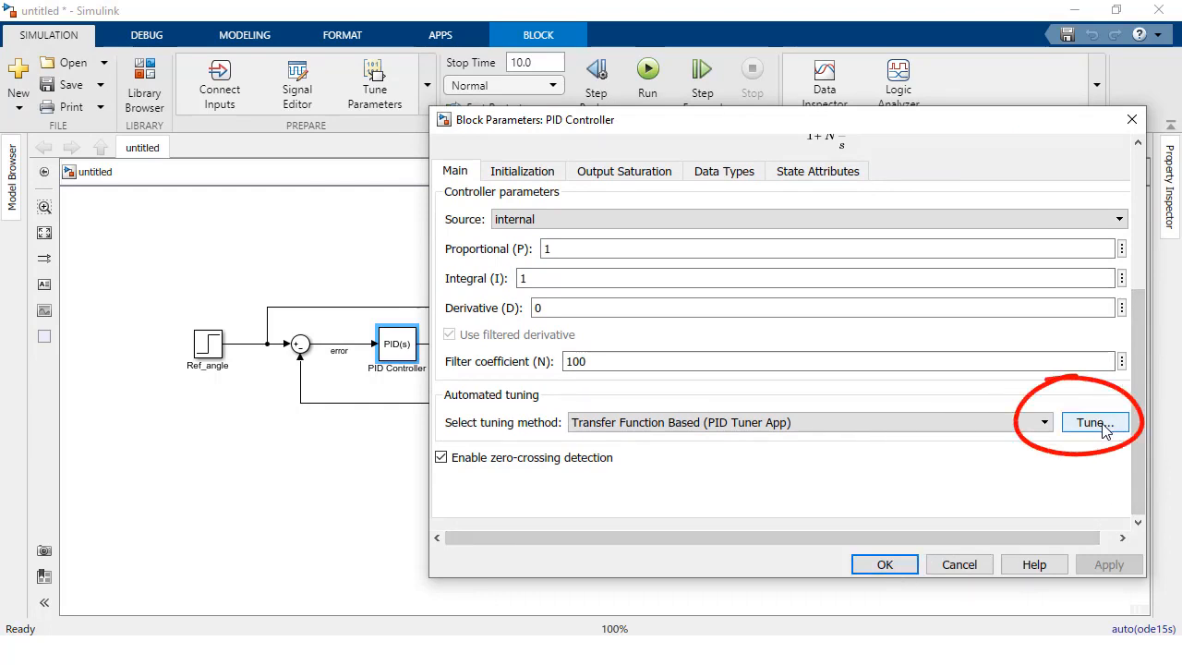
left_click(1090, 421)
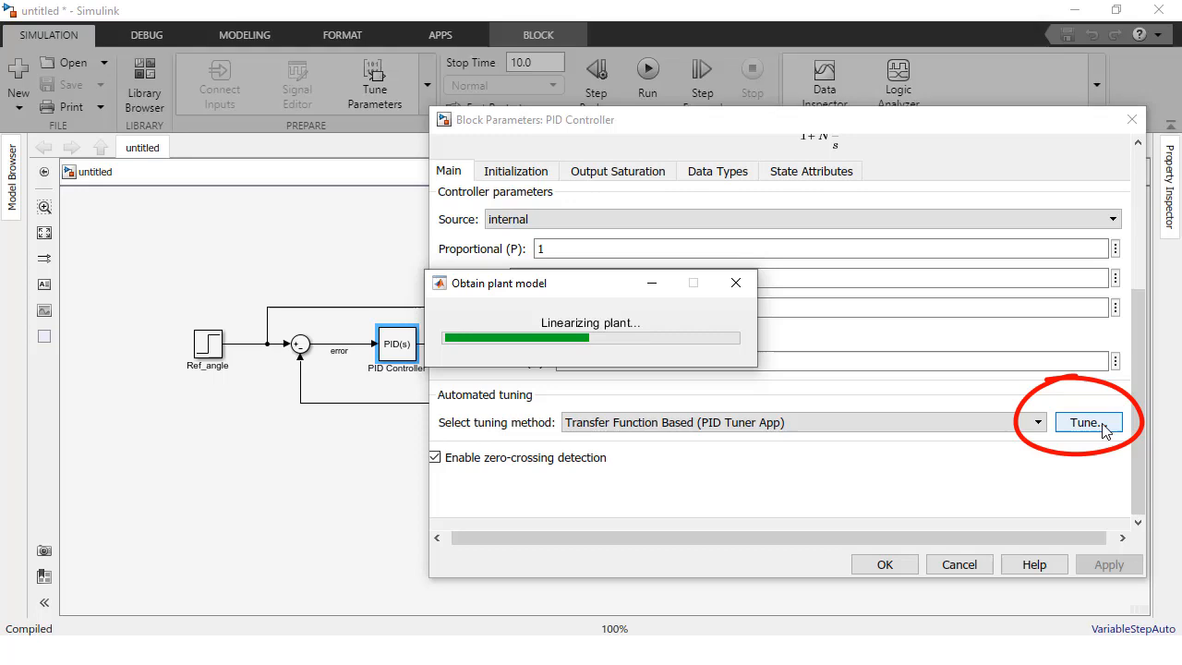
left_click(1088, 421)
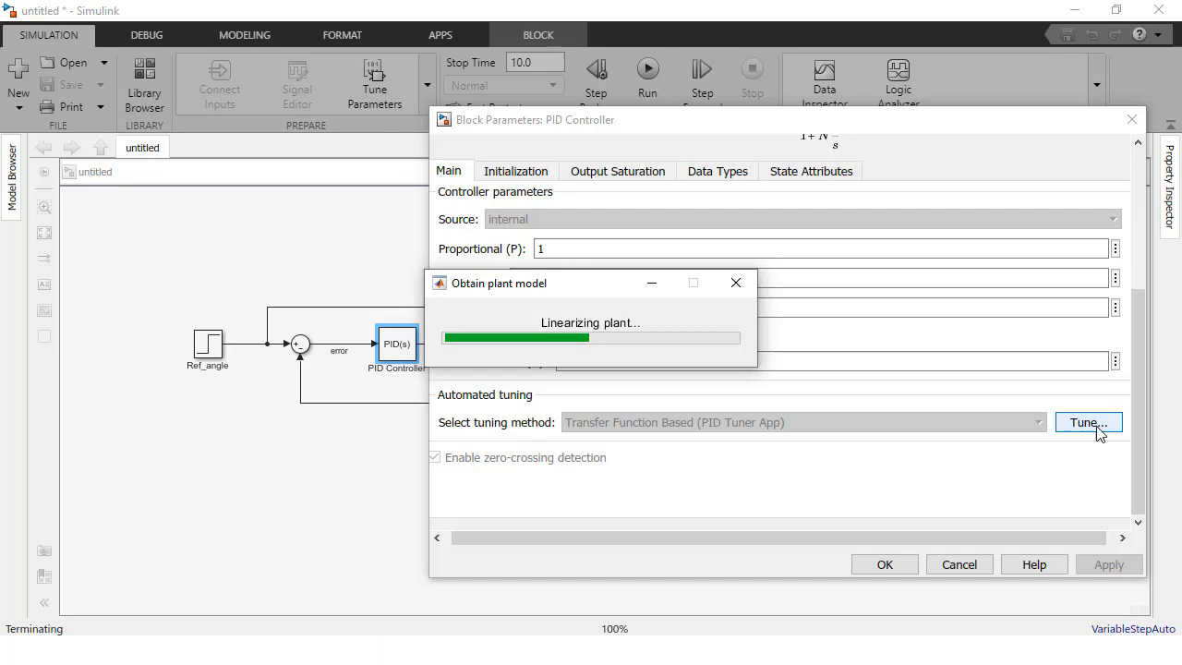
left_click(1087, 421)
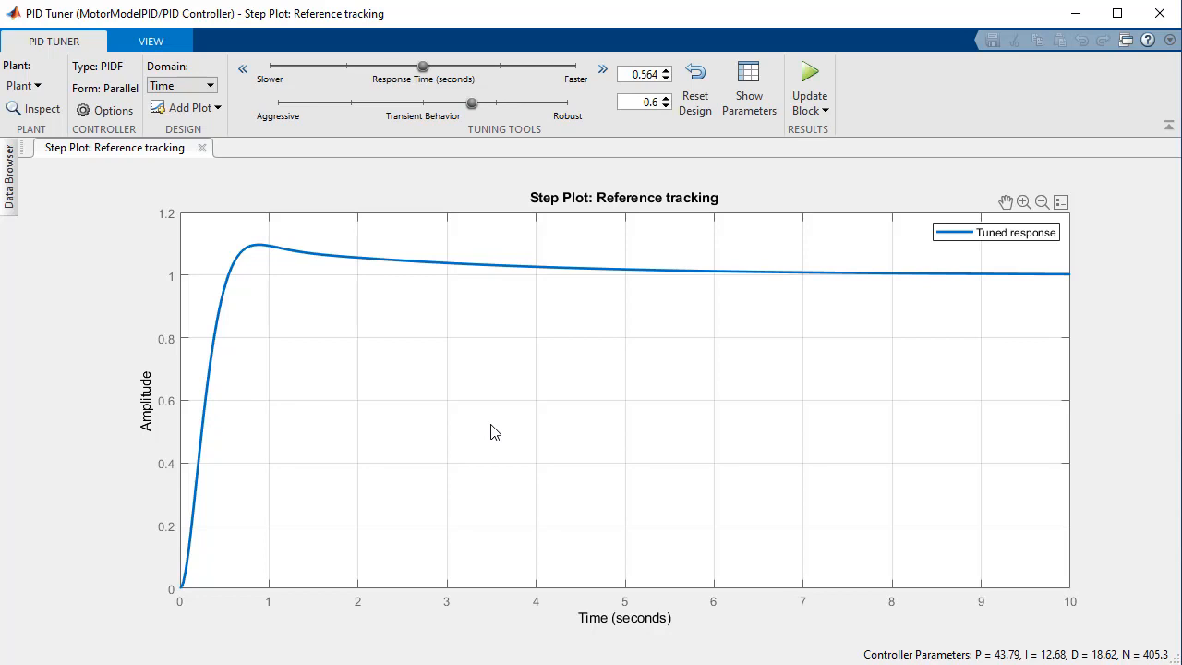
Review the design-focus options, then write gains P 43.79, I 12.68, D 18.62, N 405.3 to the block.
left_click(109, 111)
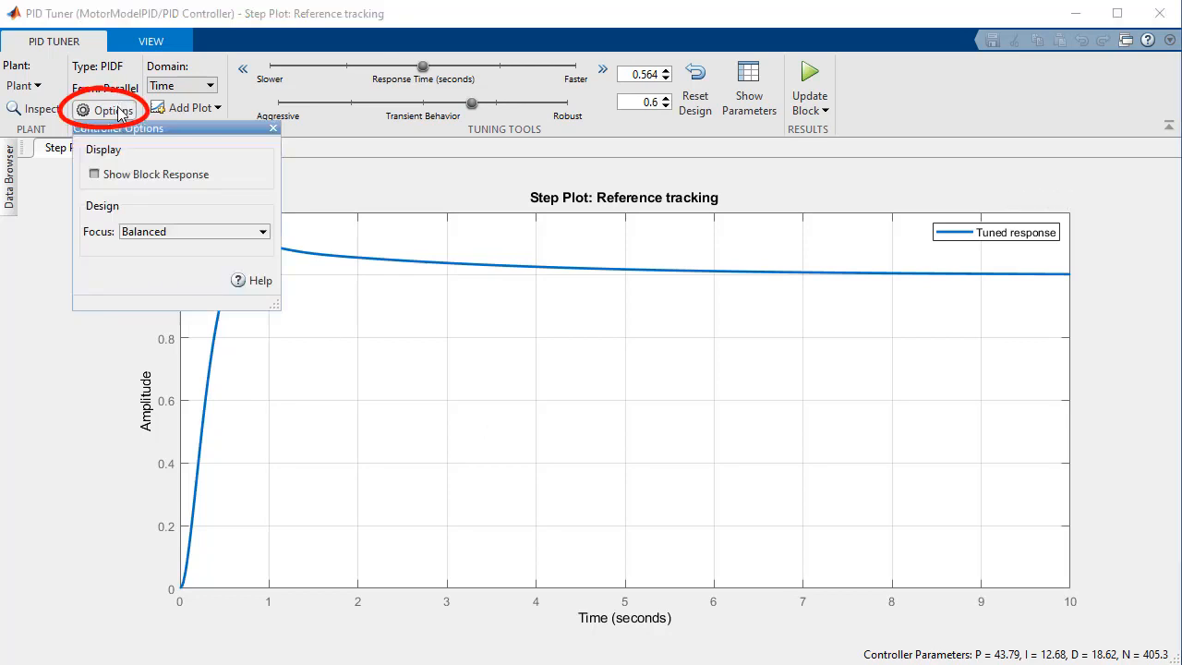
left_click(262, 231)
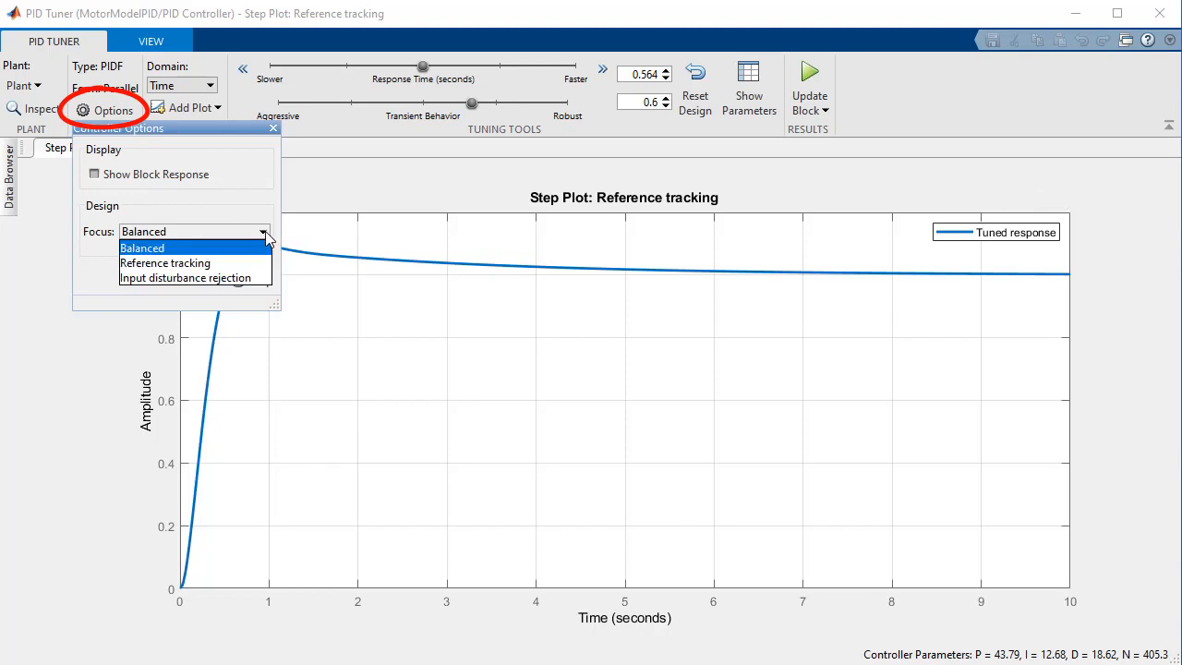
mouse_move(184, 277)
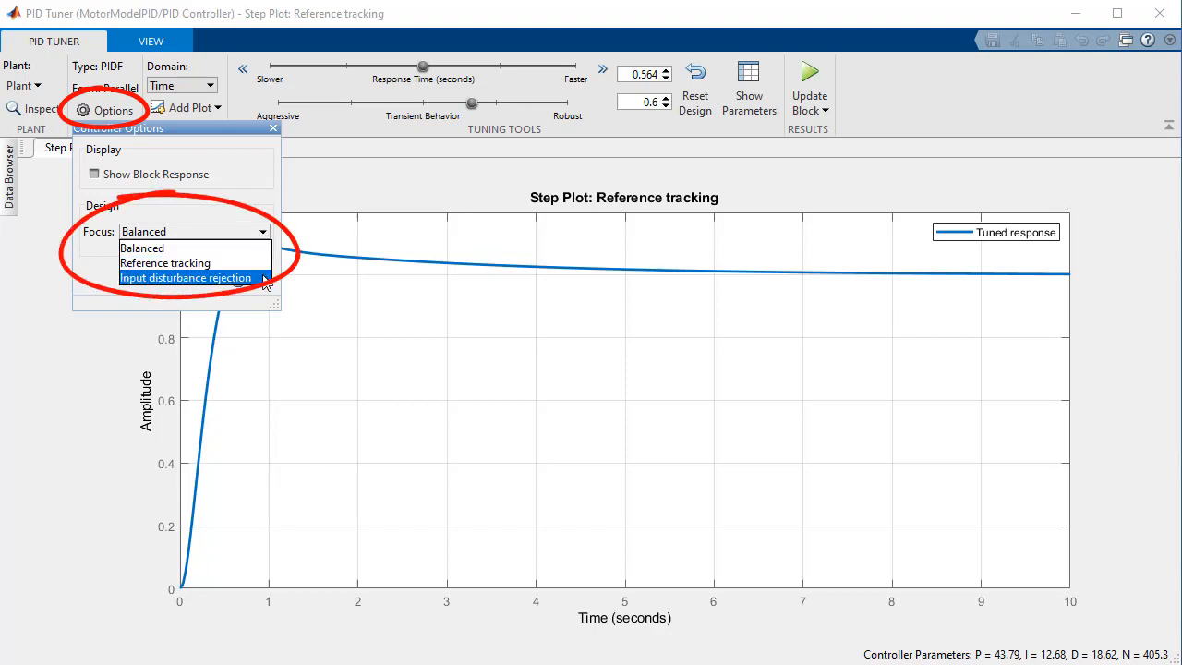
mouse_move(266, 270)
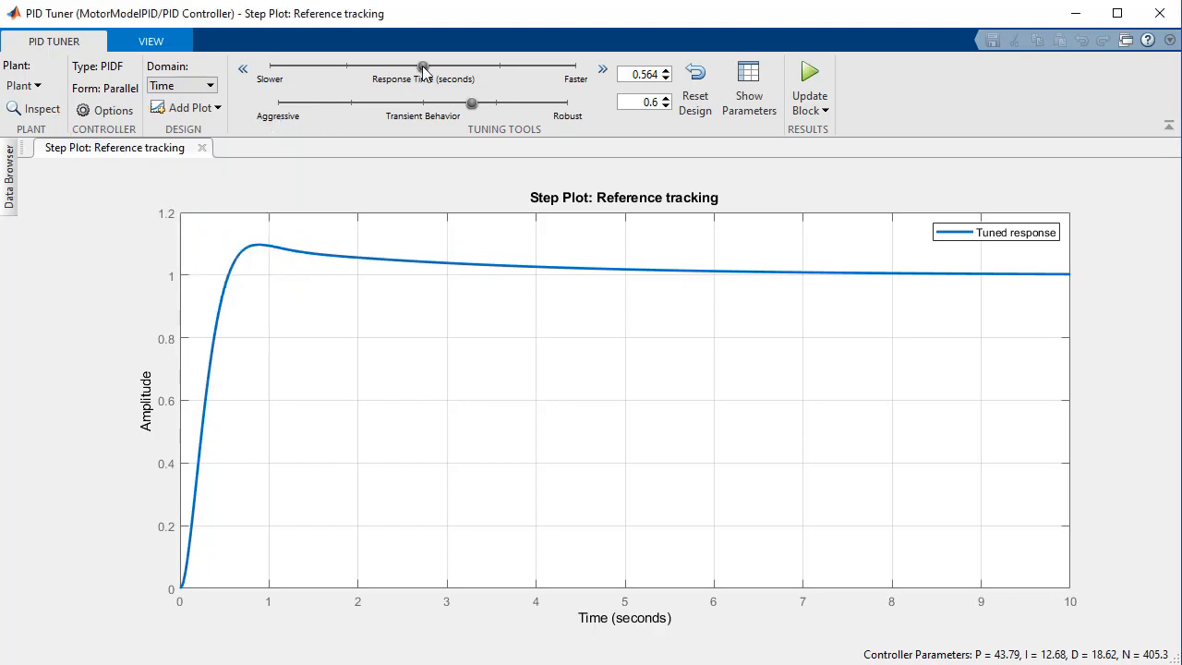
left_click_drag(423, 67, 392, 67)
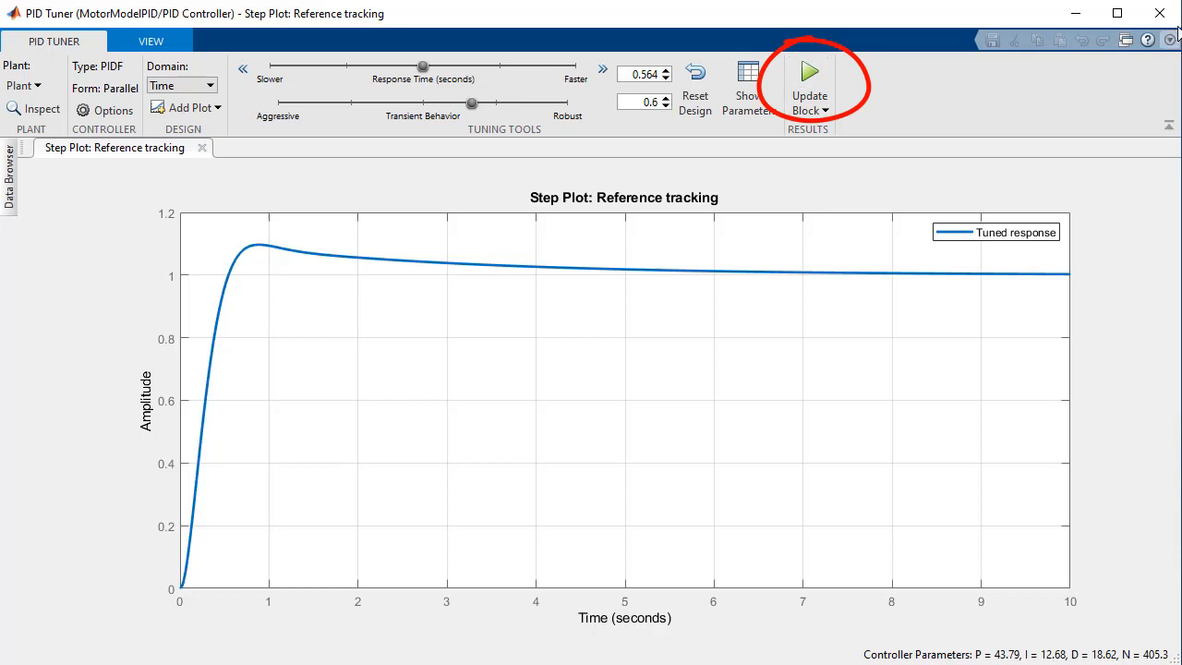
left_click(809, 83)
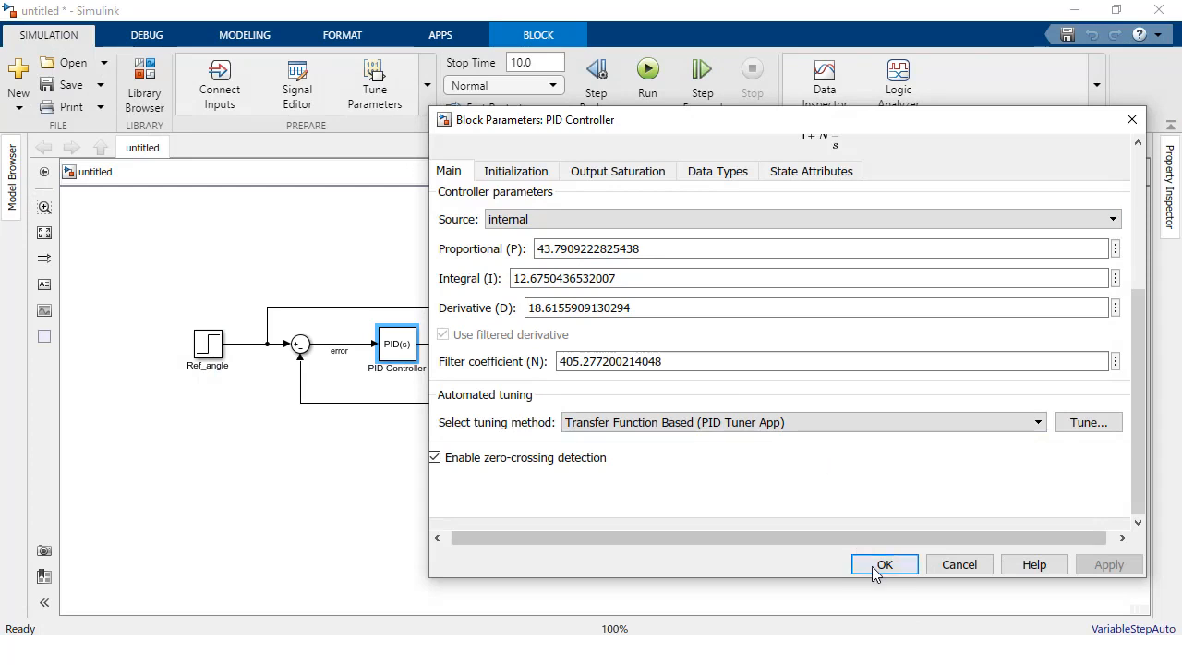
Accept the tuned gains, view the ref/angle scope, and switch to the VEX_Motor_build model.
left_click(882, 565)
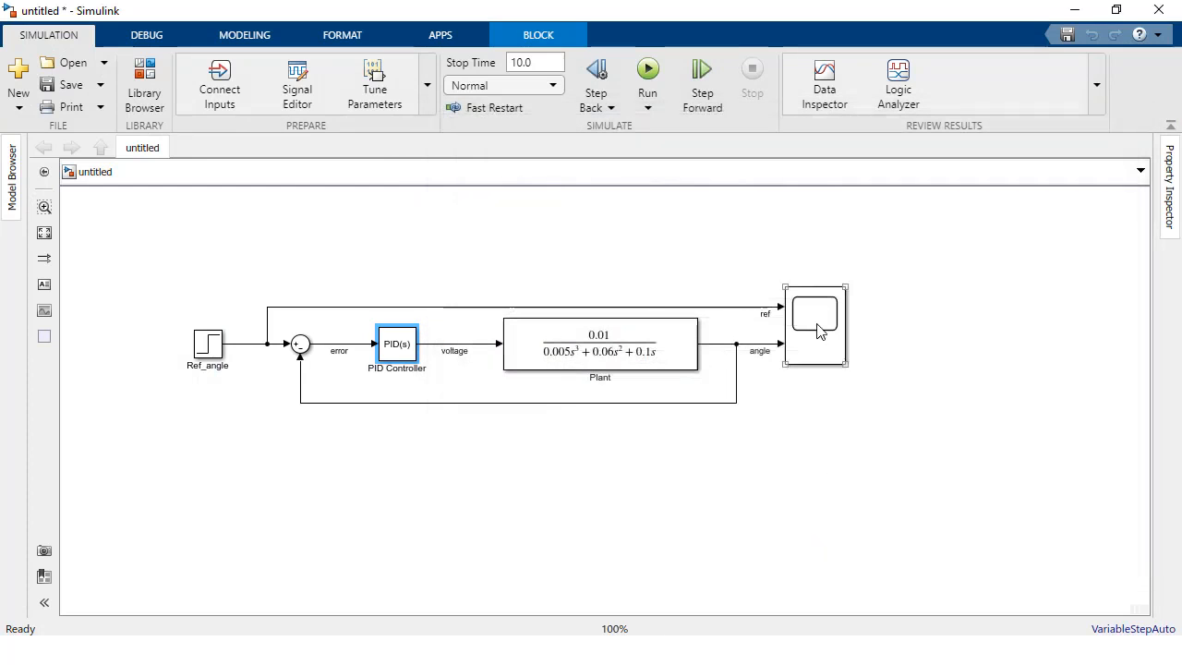
double_click(816, 323)
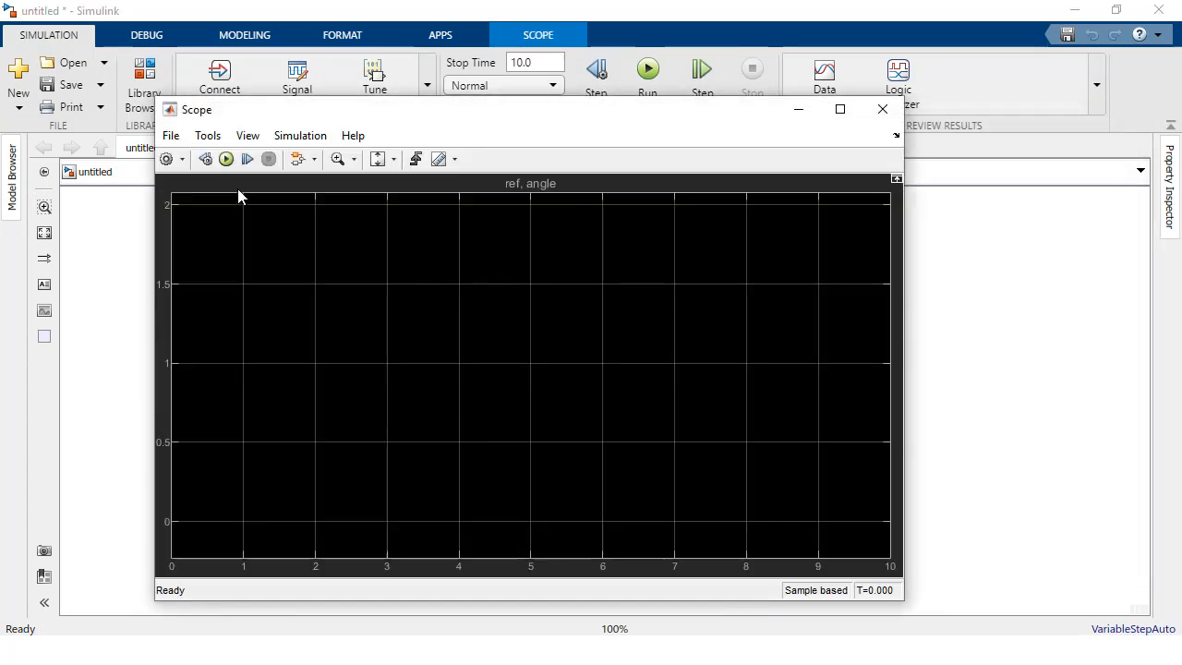
left_click(226, 159)
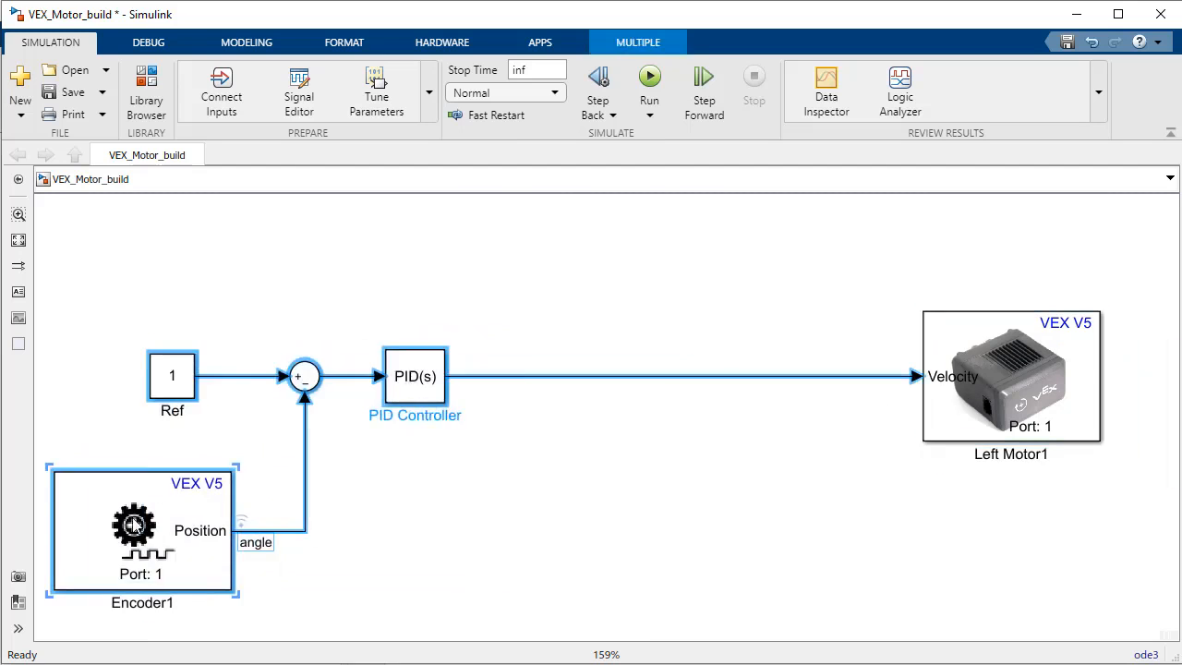
Insert a Closed-Loop PID Autotuner block between the PID Controller and the VEX V5 motor.
left_click(619, 519)
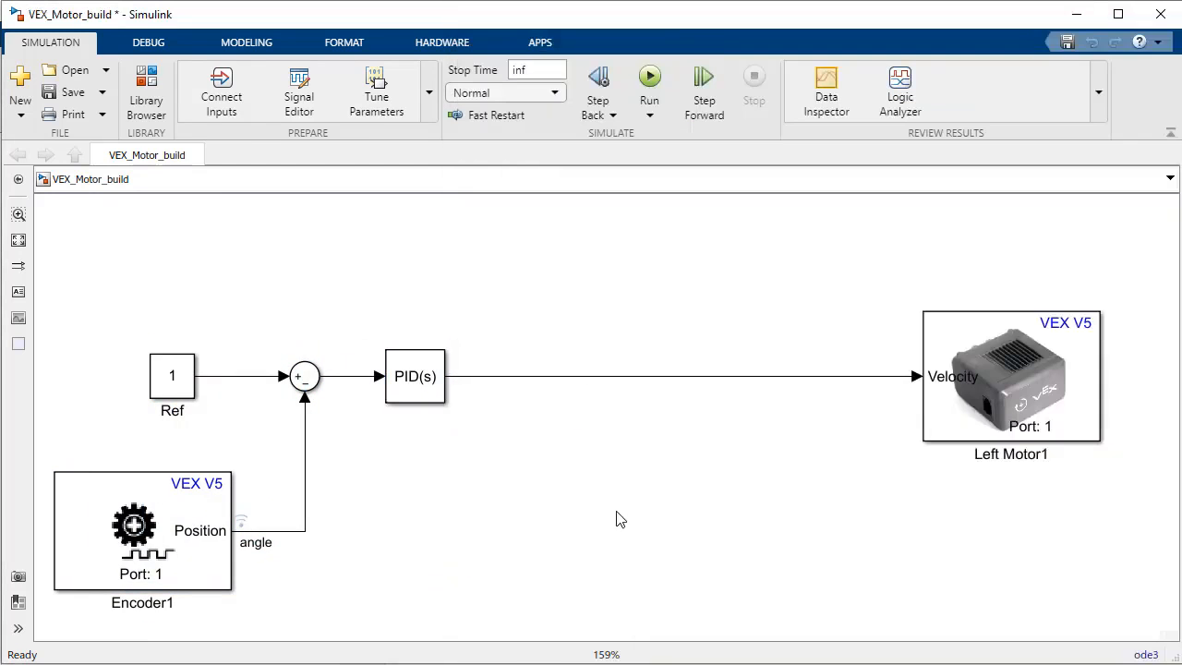
type("closed")
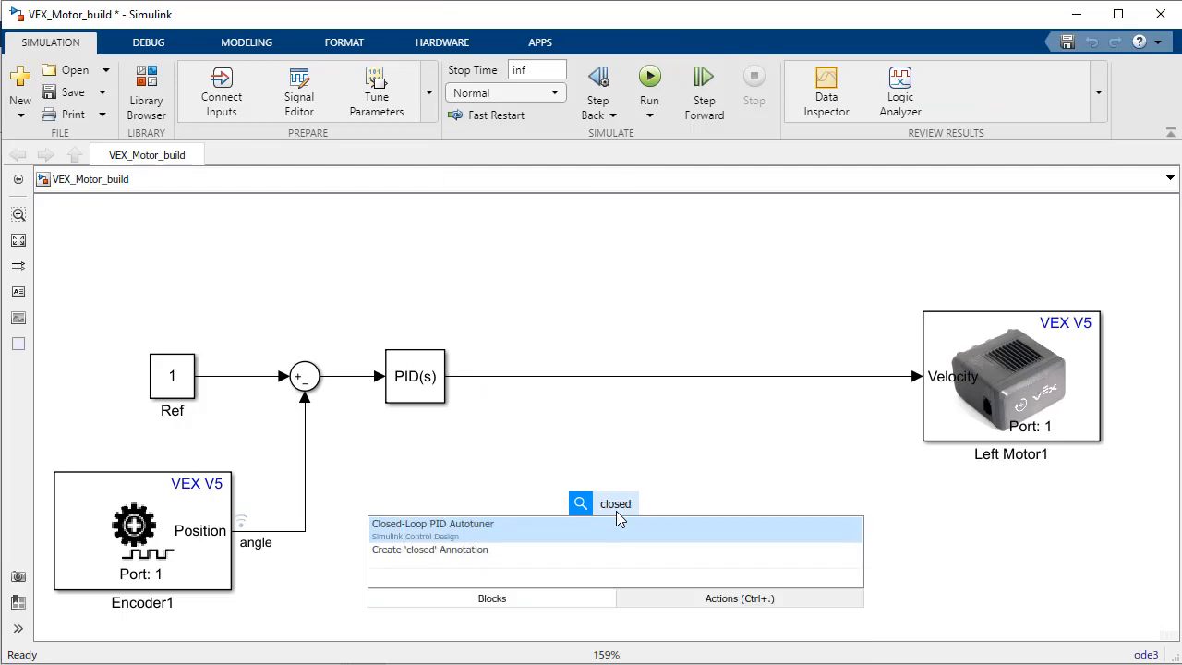
left_click(432, 525)
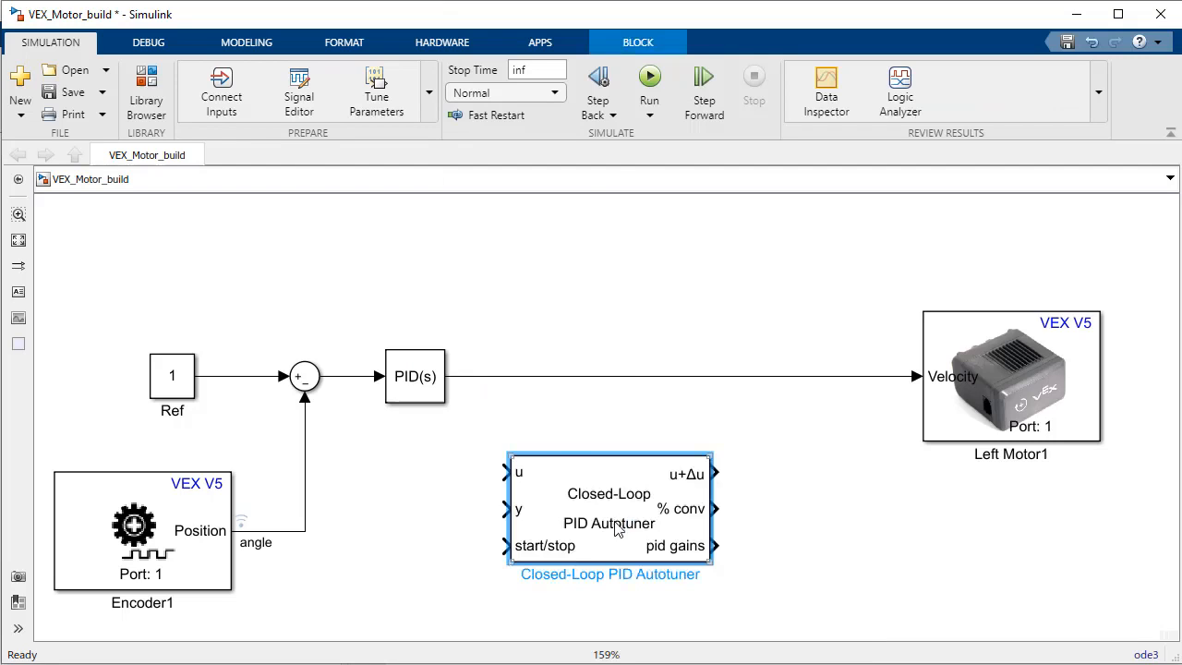
mouse_move(606, 477)
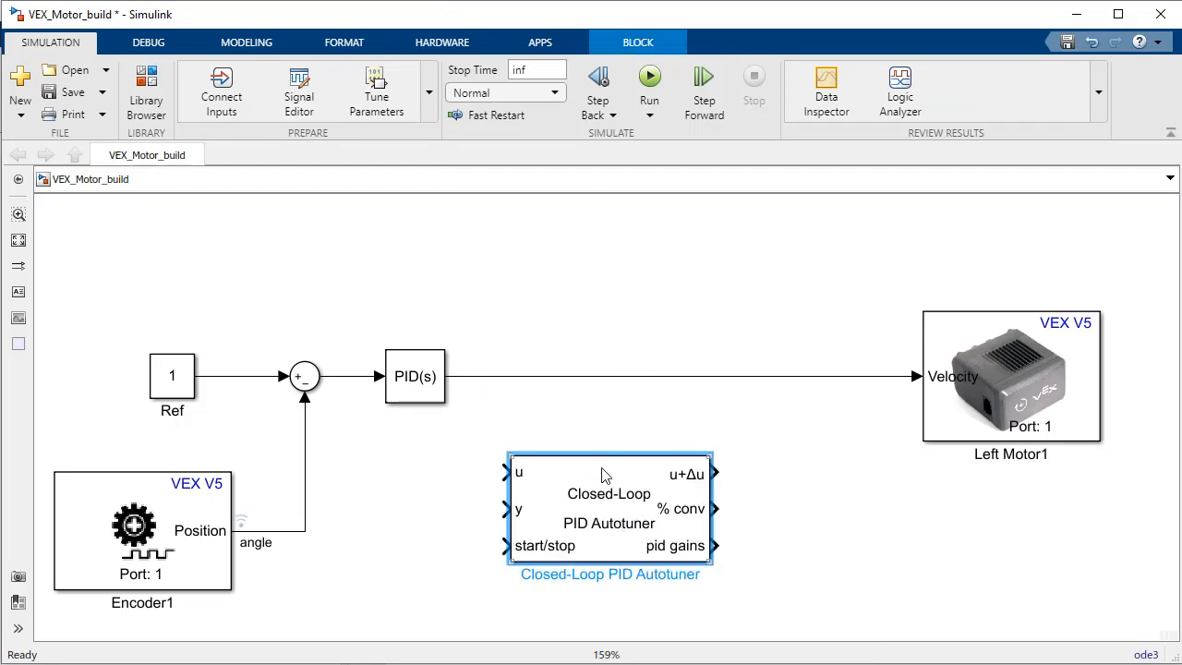
left_click_drag(609, 508, 610, 410)
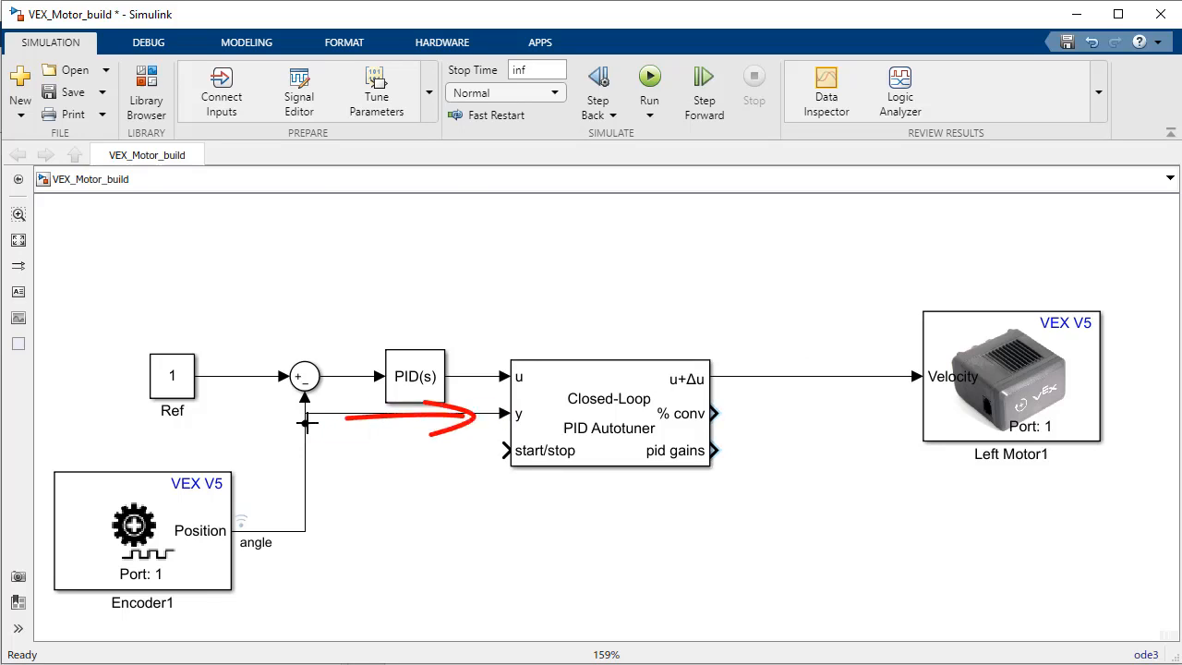
left_click(609, 414)
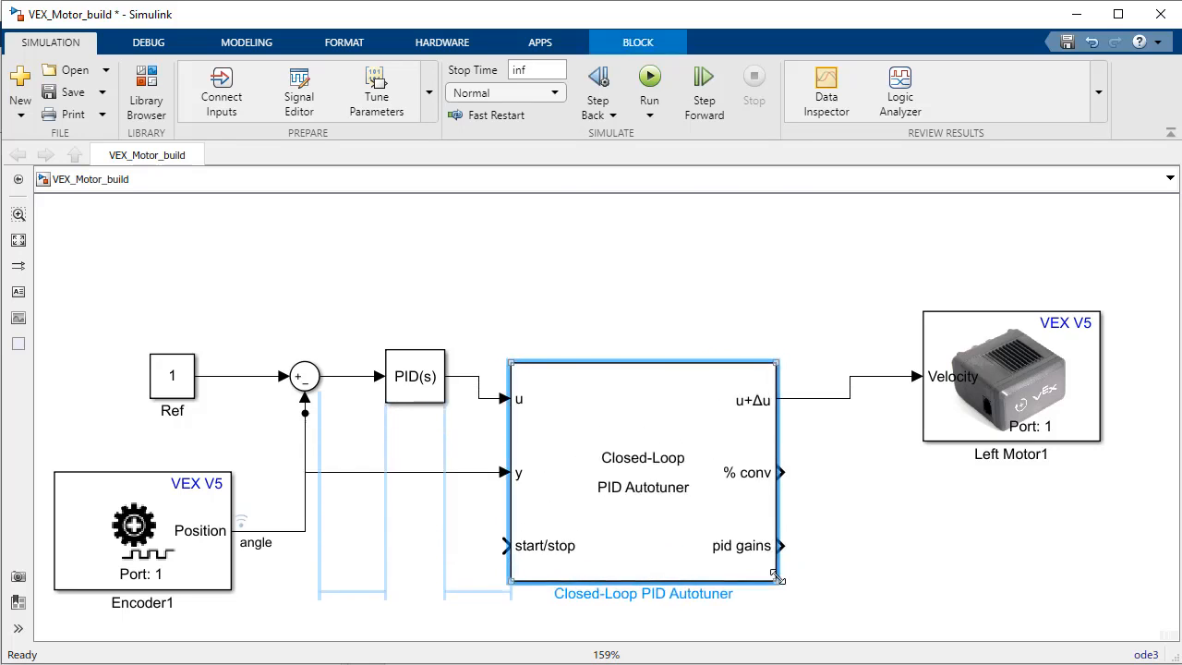
Wire the start/stop switch and pid-gains displays to the autotuner and bring up its settings.
left_click_drag(777, 576, 779, 599)
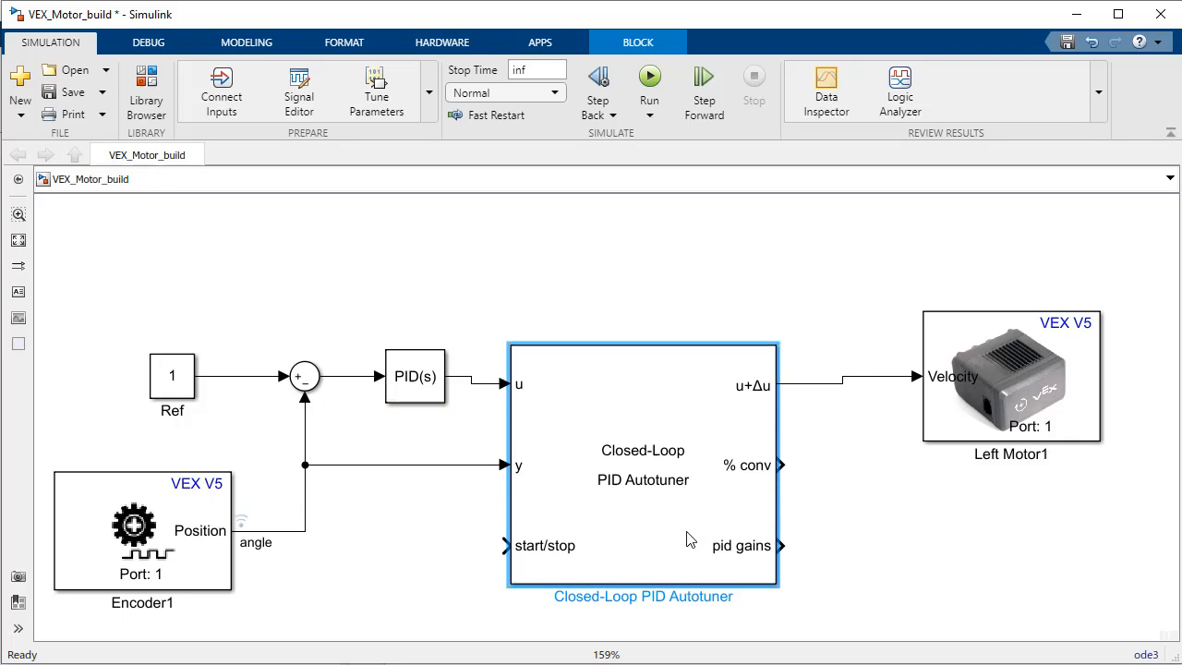
left_click(884, 563)
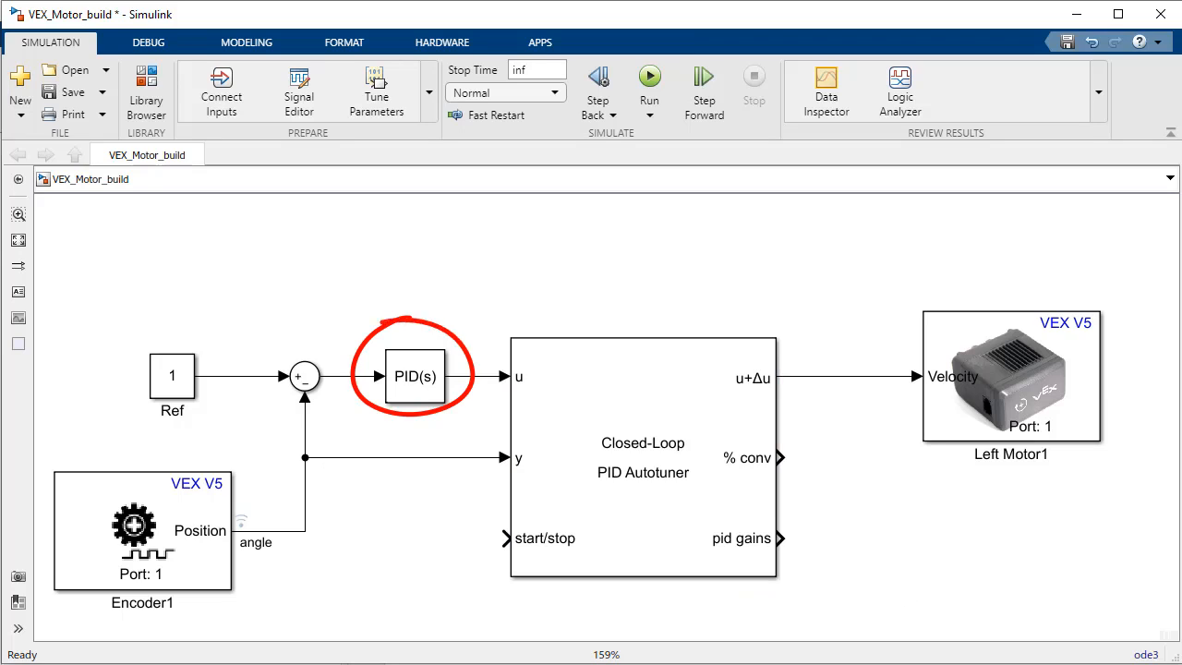
mouse_move(918, 583)
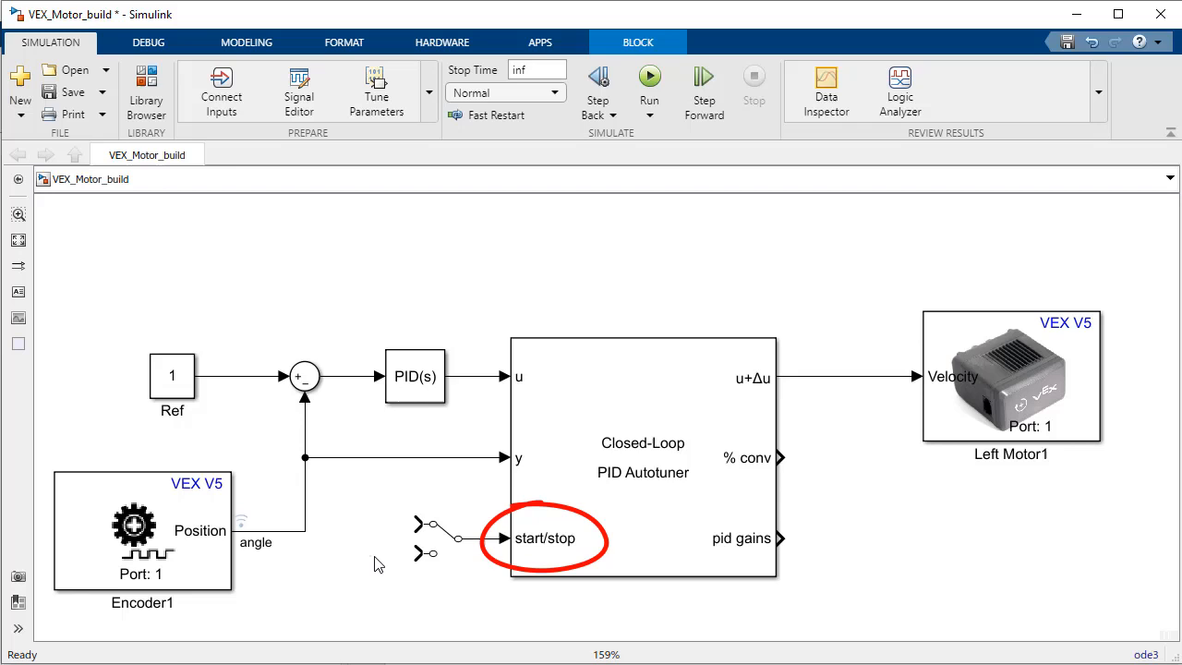
left_click(355, 488)
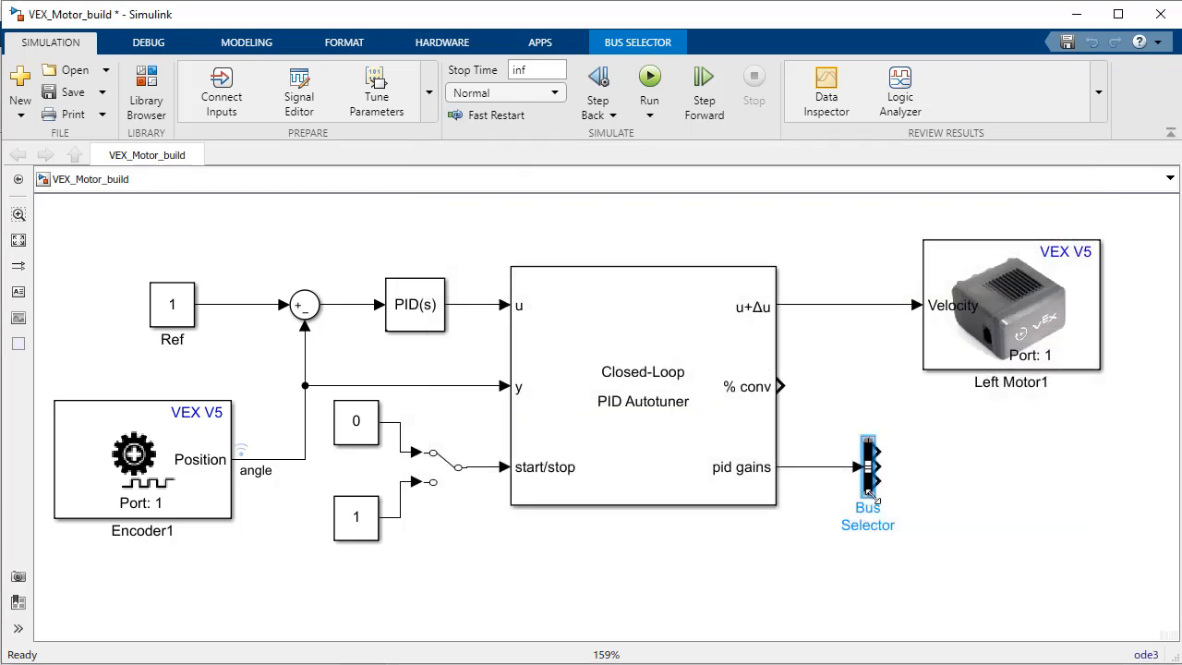
left_click(868, 470)
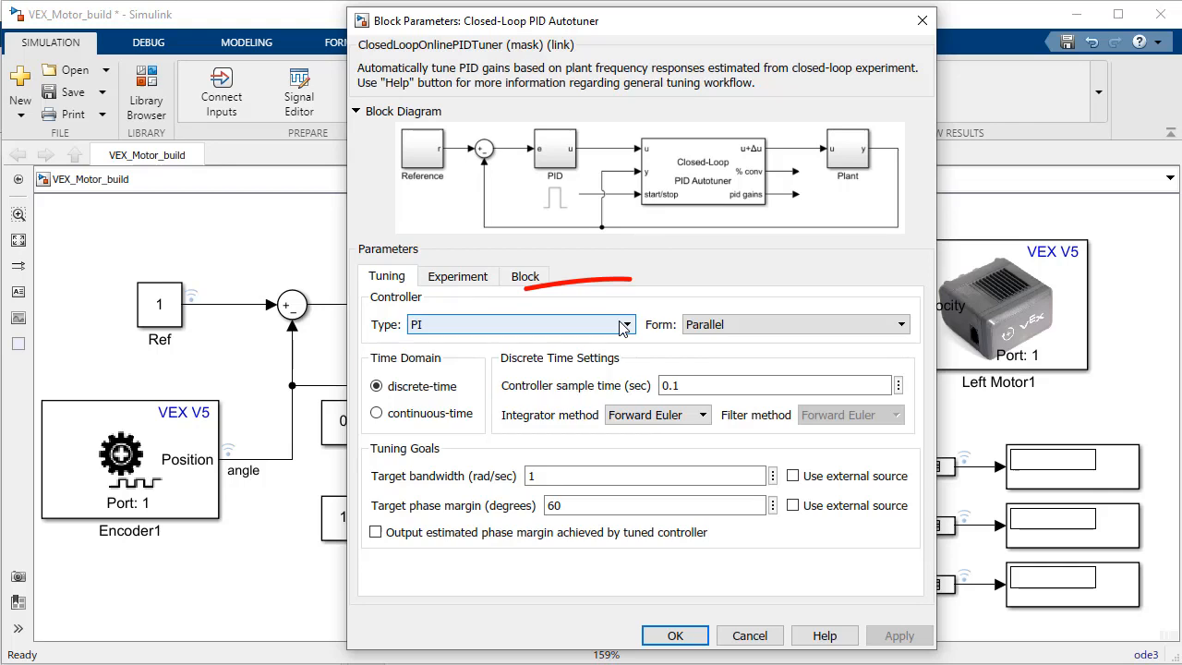
Set the autotuner to PID, 0.02 s sample time, 2*6.28 rad/s bandwidth, and adjust the sine amplitude.
left_click(520, 325)
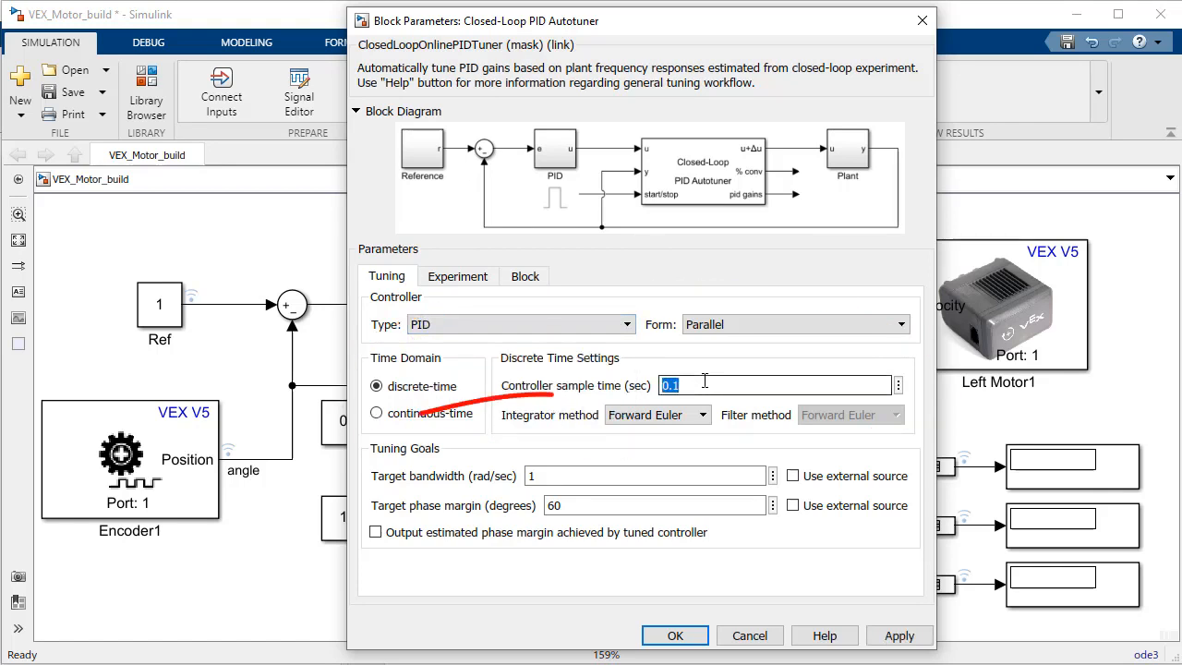
type("0.02")
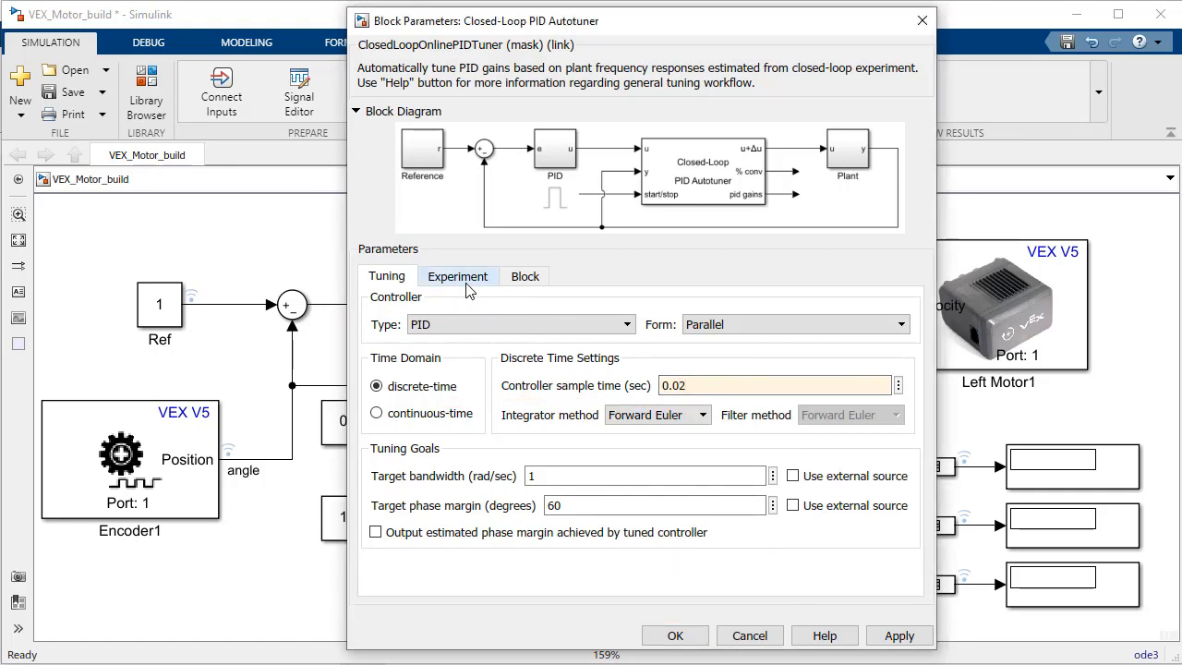
left_click(458, 277)
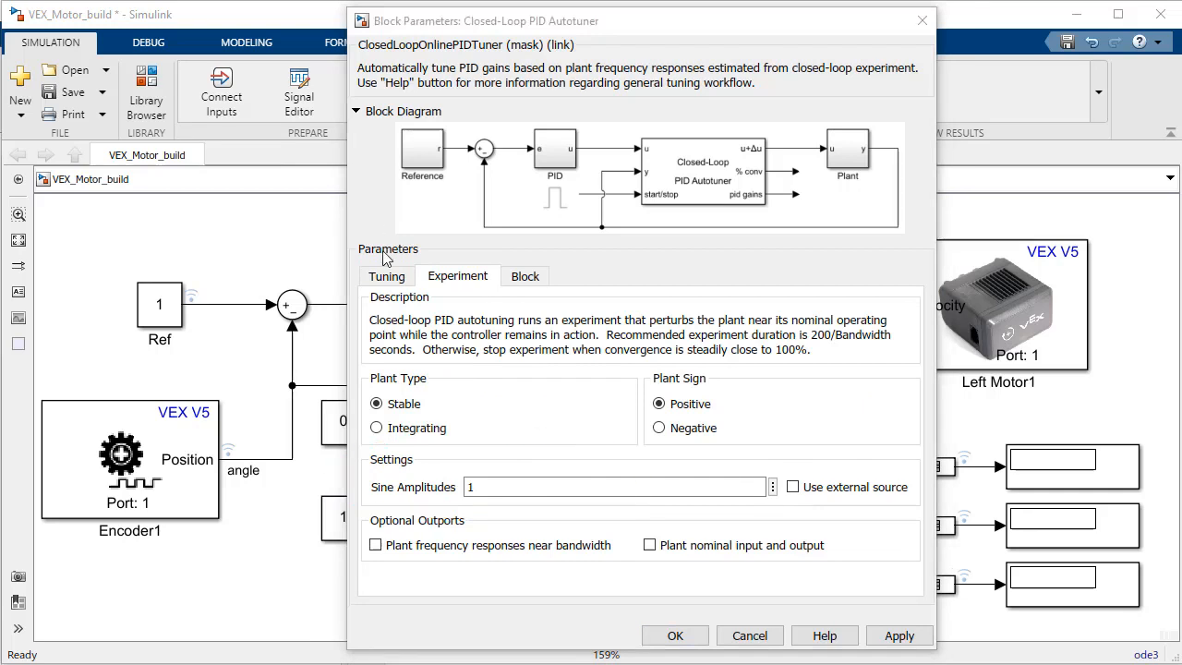
left_click(386, 275)
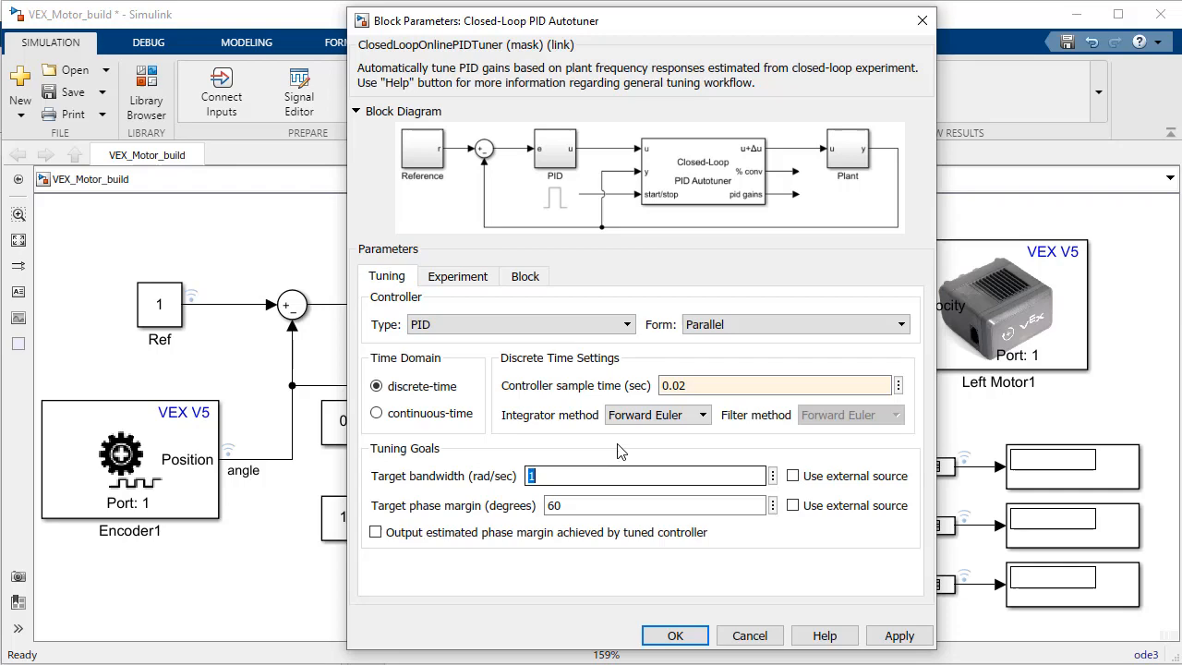
type("2*6.")
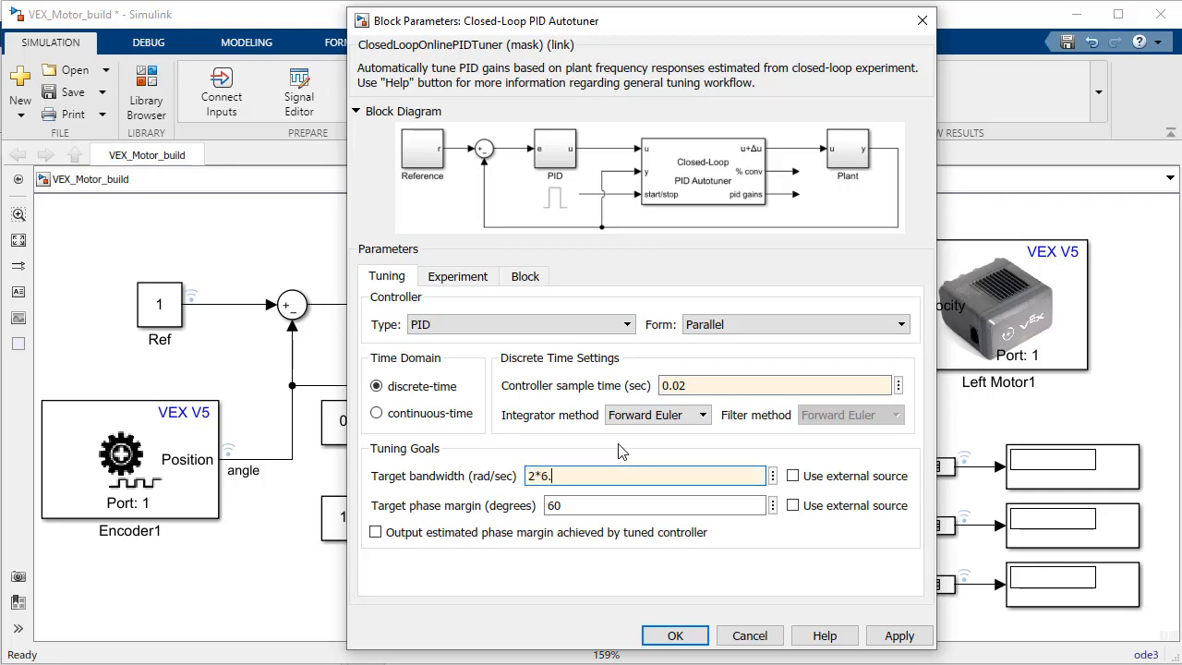
type("28")
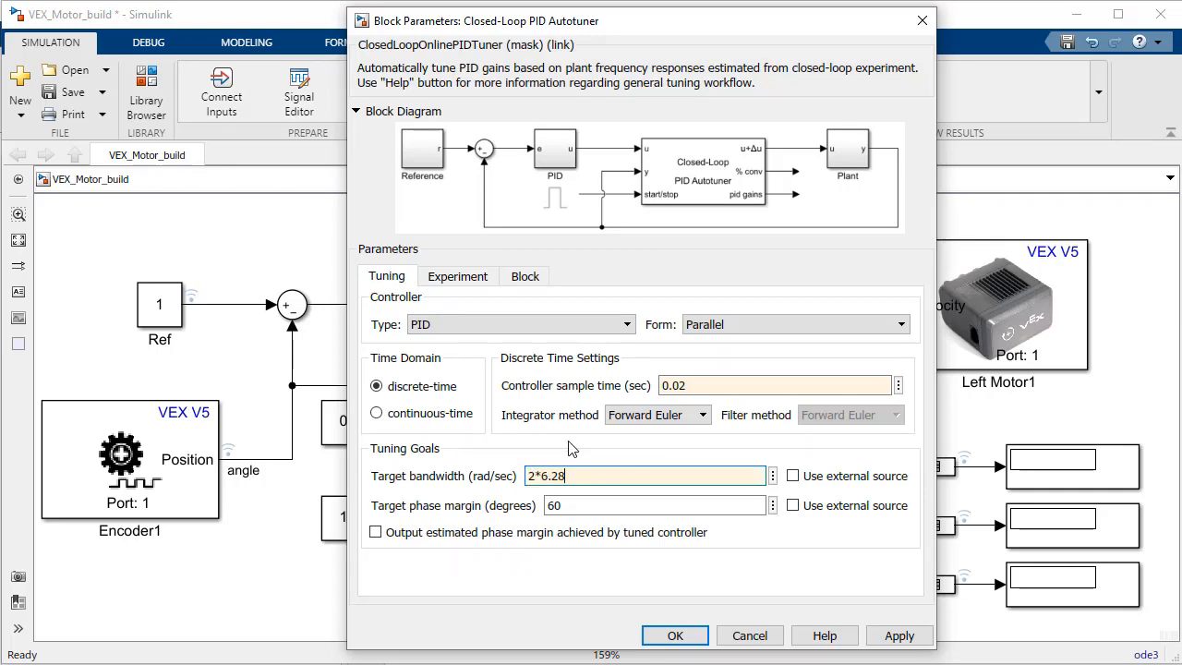
left_click(458, 277)
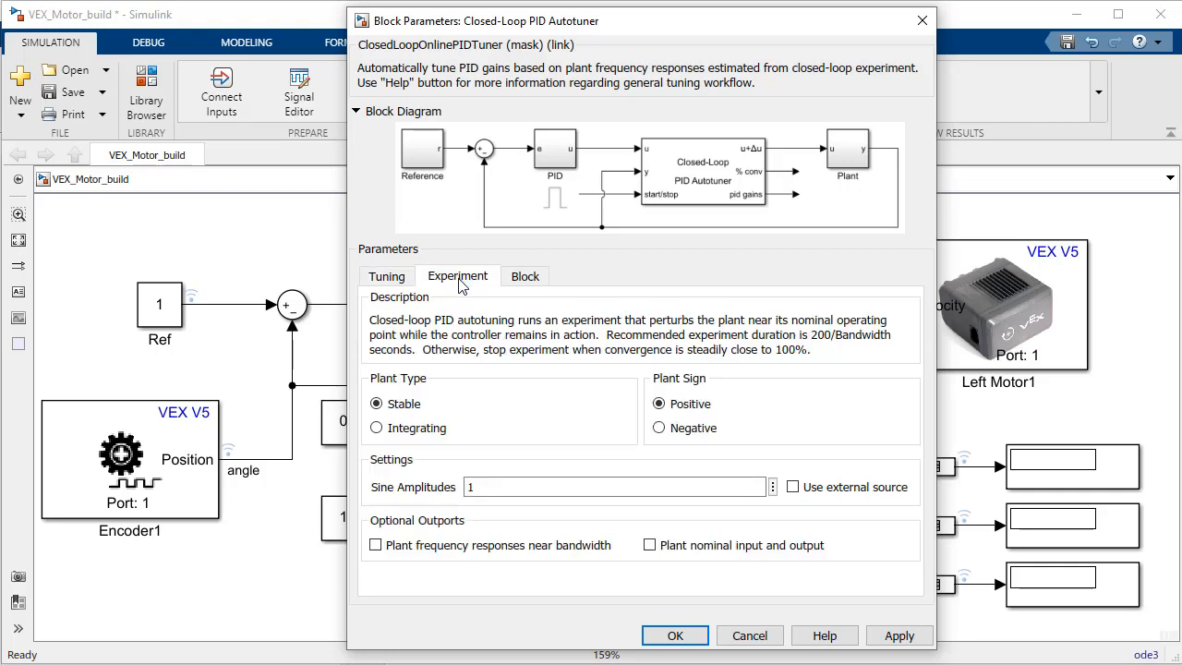
left_click(609, 487)
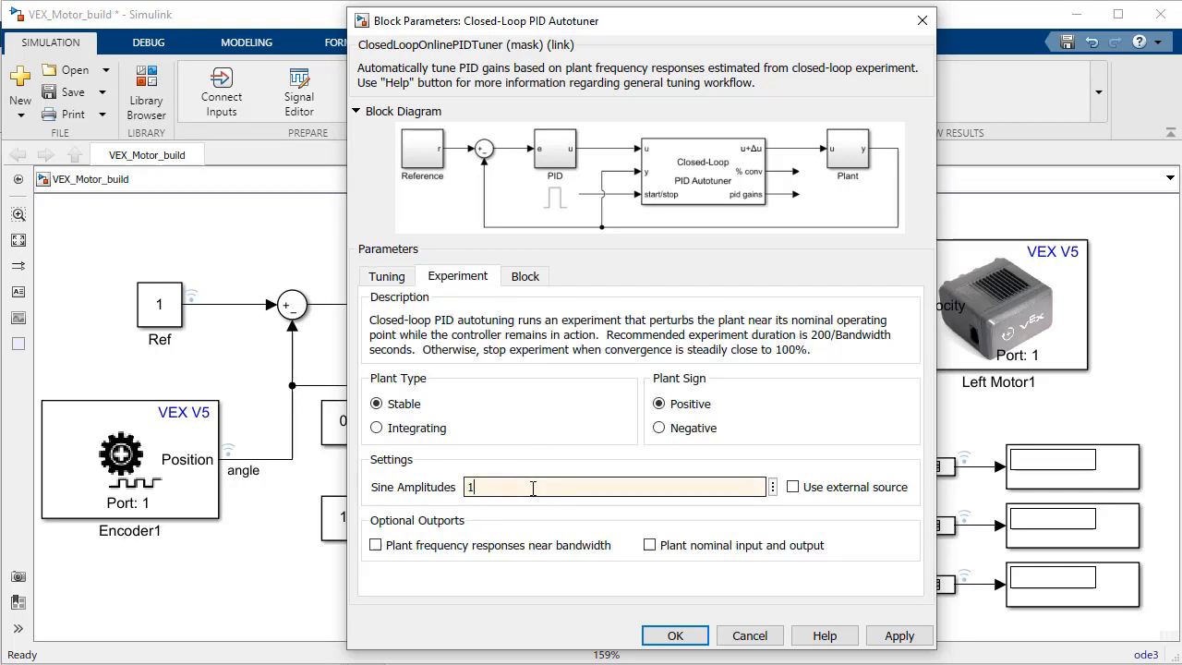
type("0")
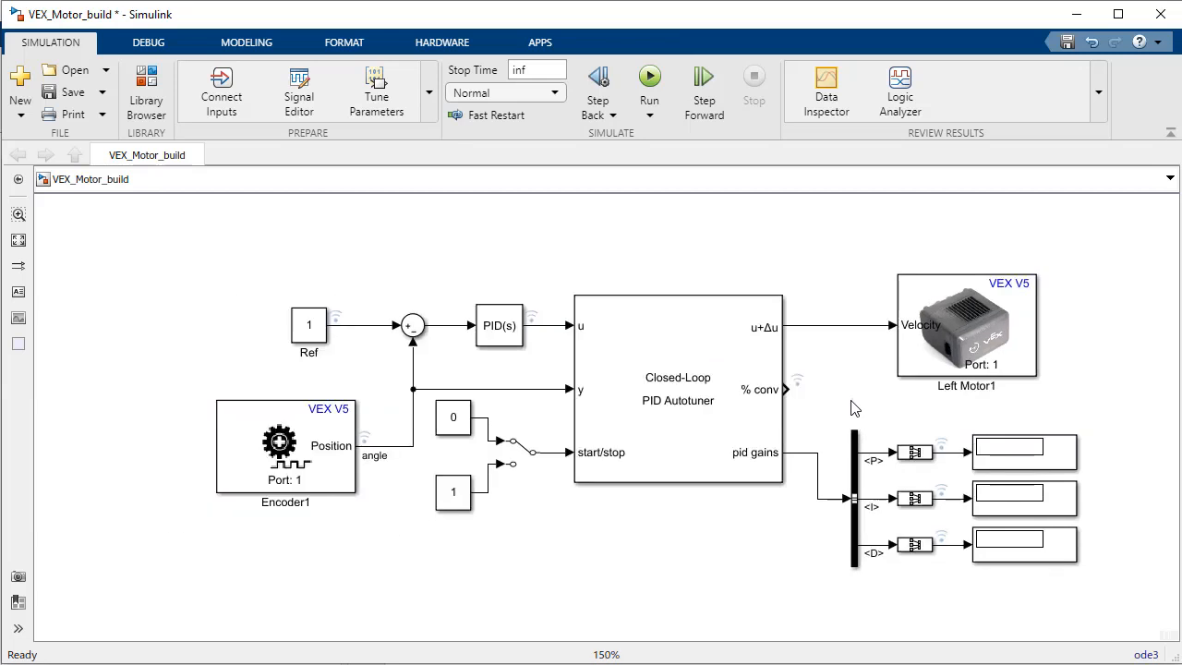
Switch to the finished VEX_Motor model and run it on the VEX V5 brain with Monitor & Tune.
scroll("down", 3)
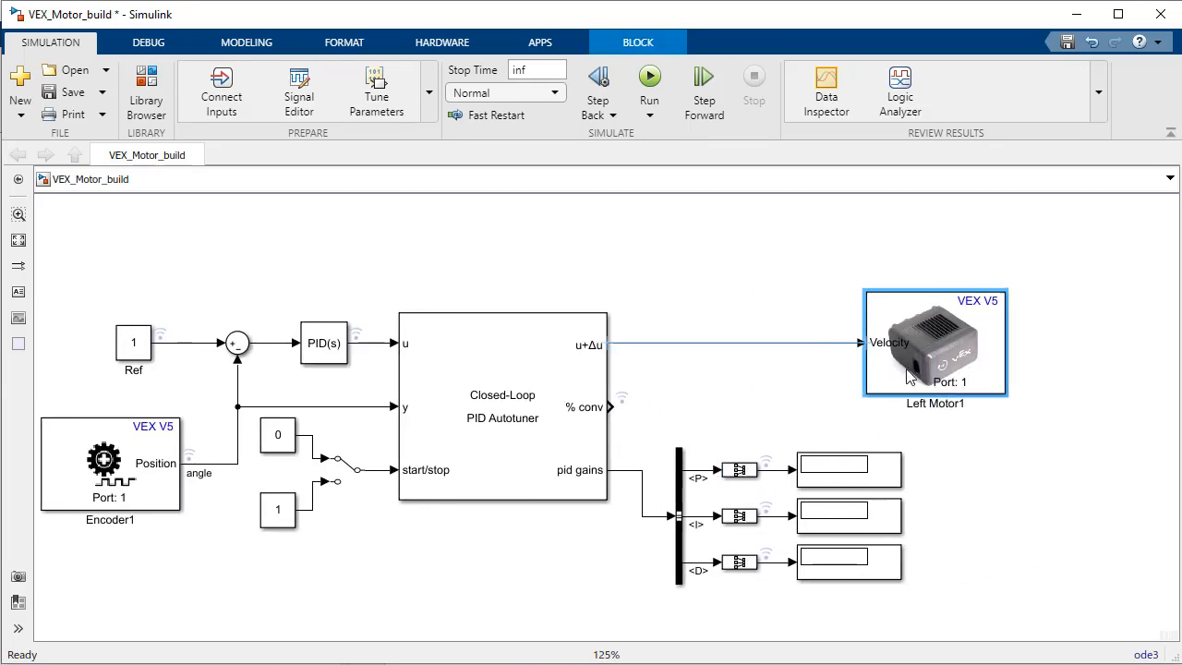
left_click(846, 469)
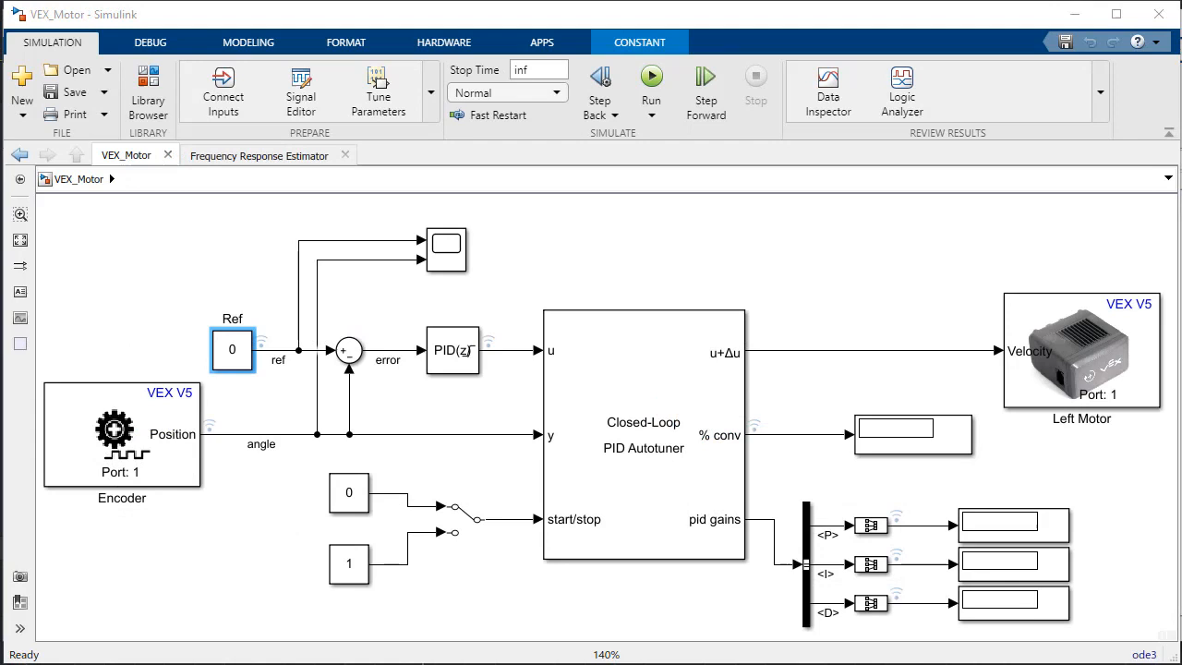
left_click(567, 417)
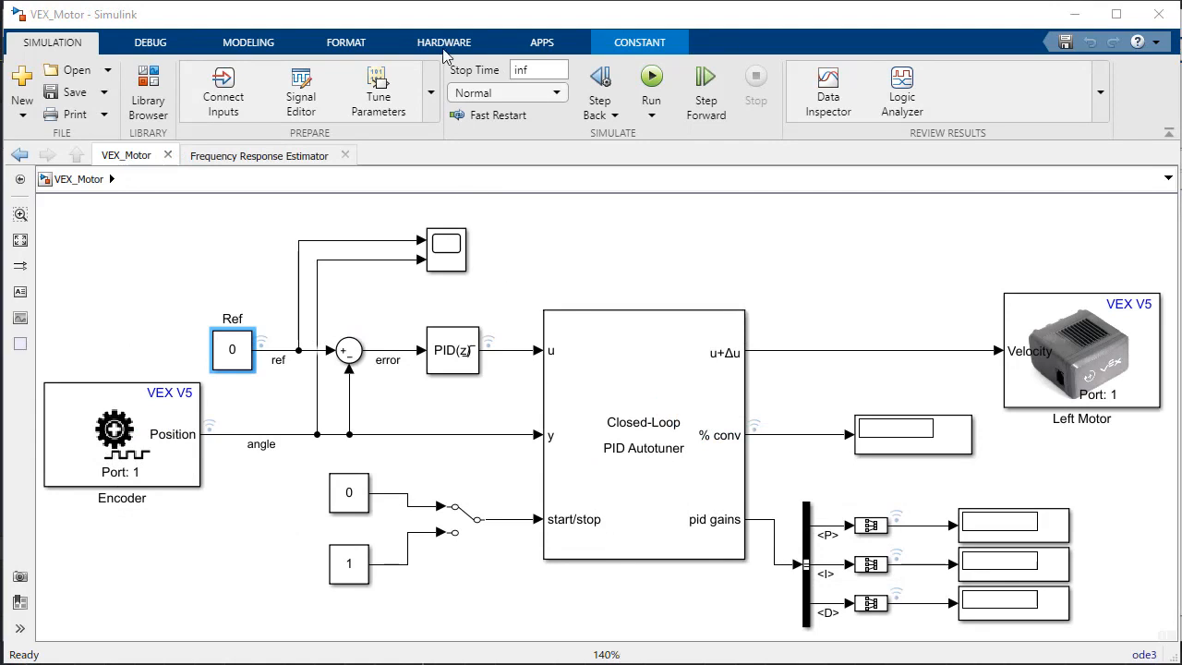
left_click(444, 41)
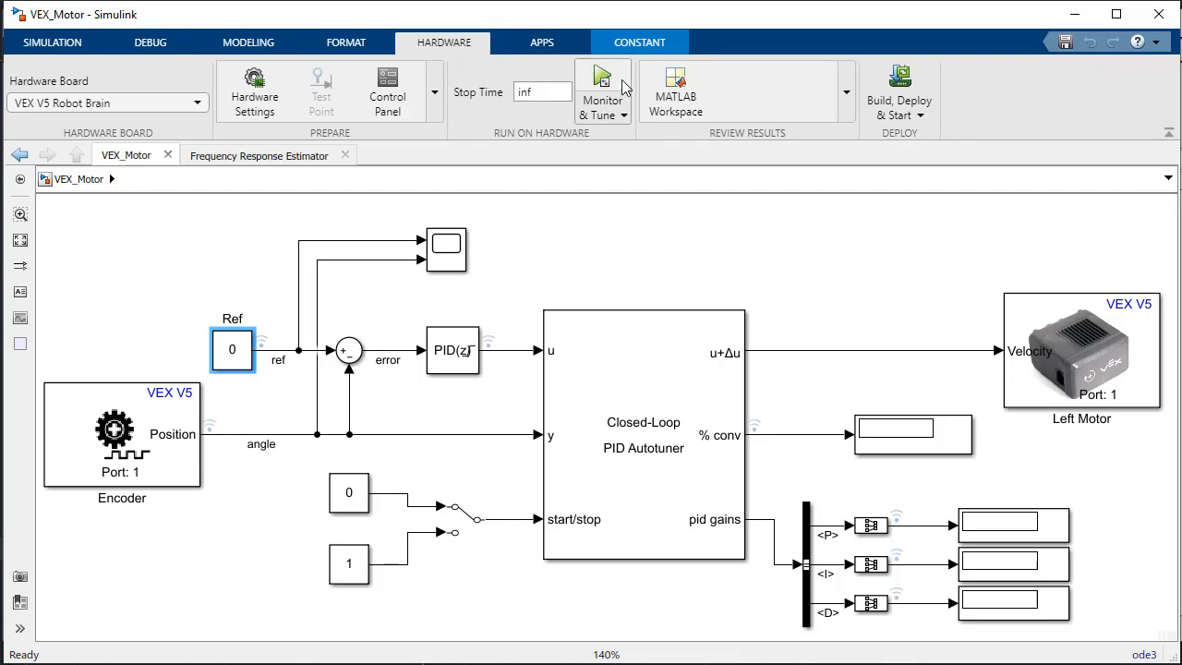
mouse_move(601, 88)
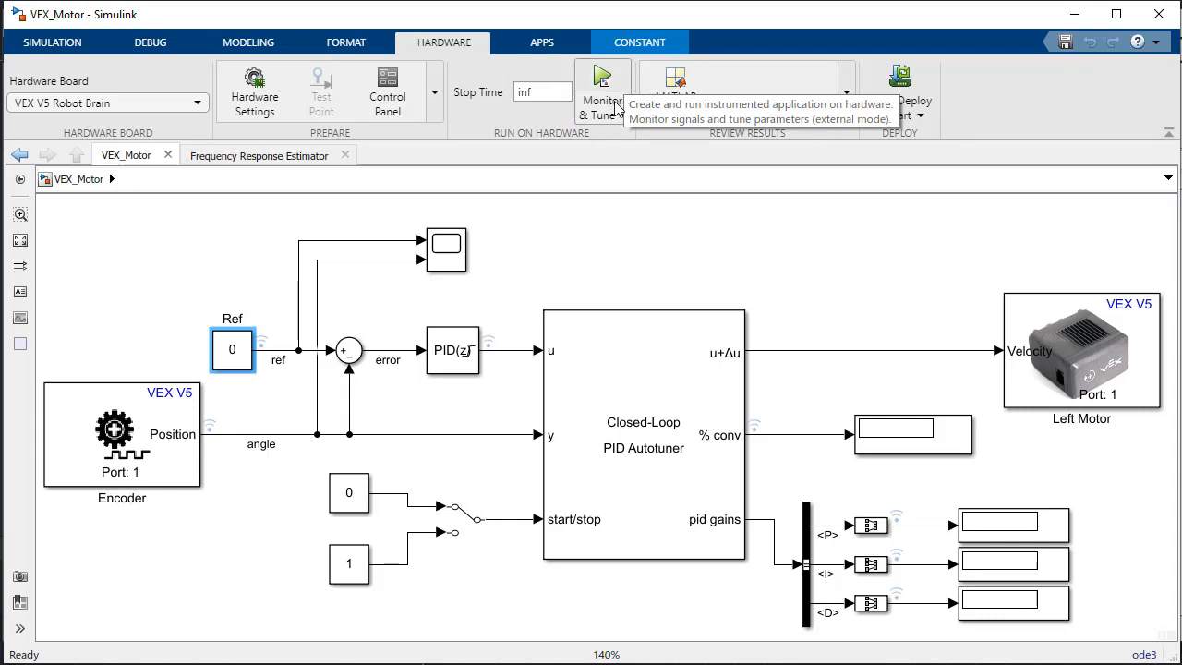
left_click(602, 83)
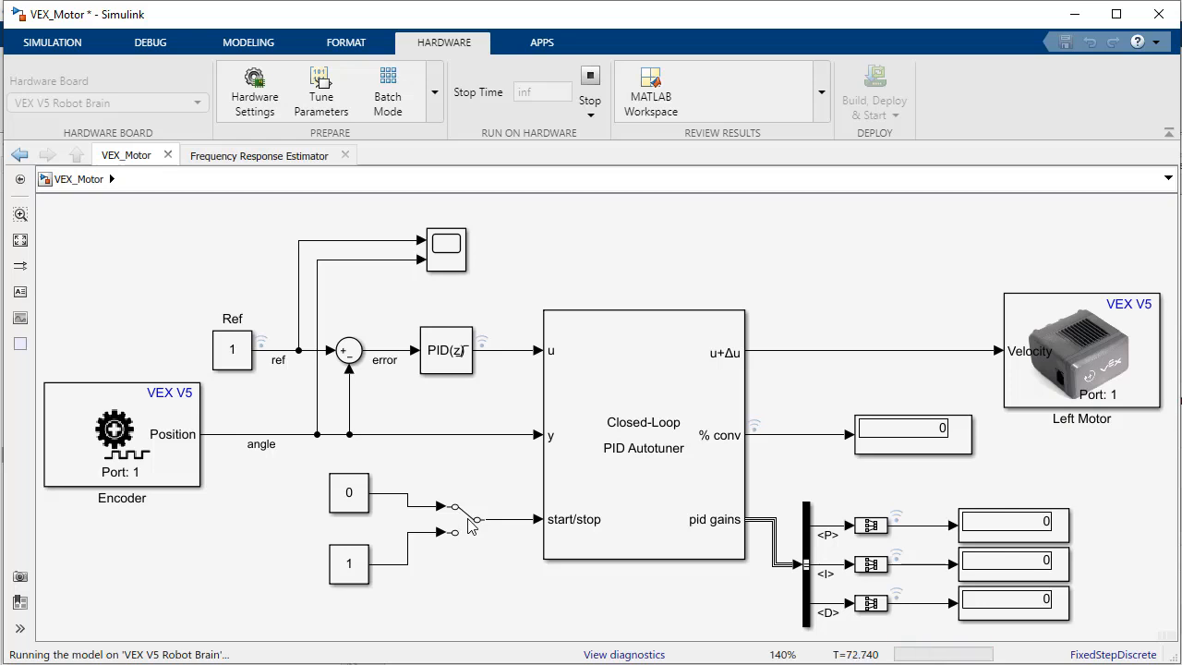
Start tuning on the robot to 99.97% convergence (gains 1024, 782.6, 64.67), stop, and reopen the autotuner settings.
left_click(466, 517)
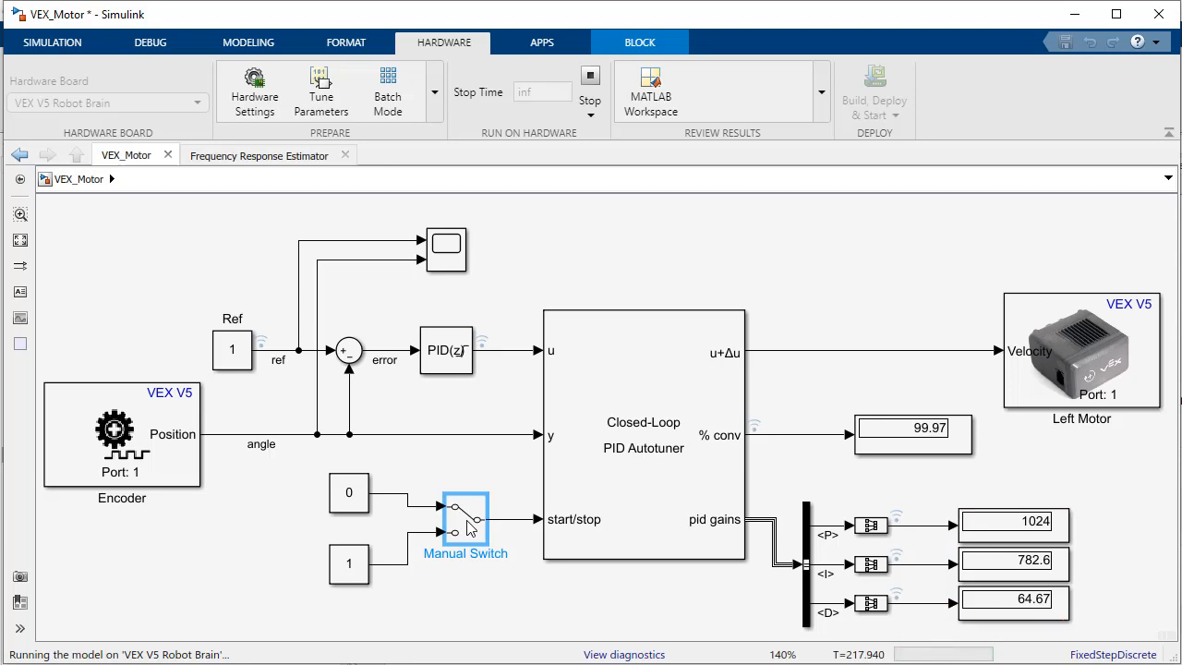
left_click(589, 83)
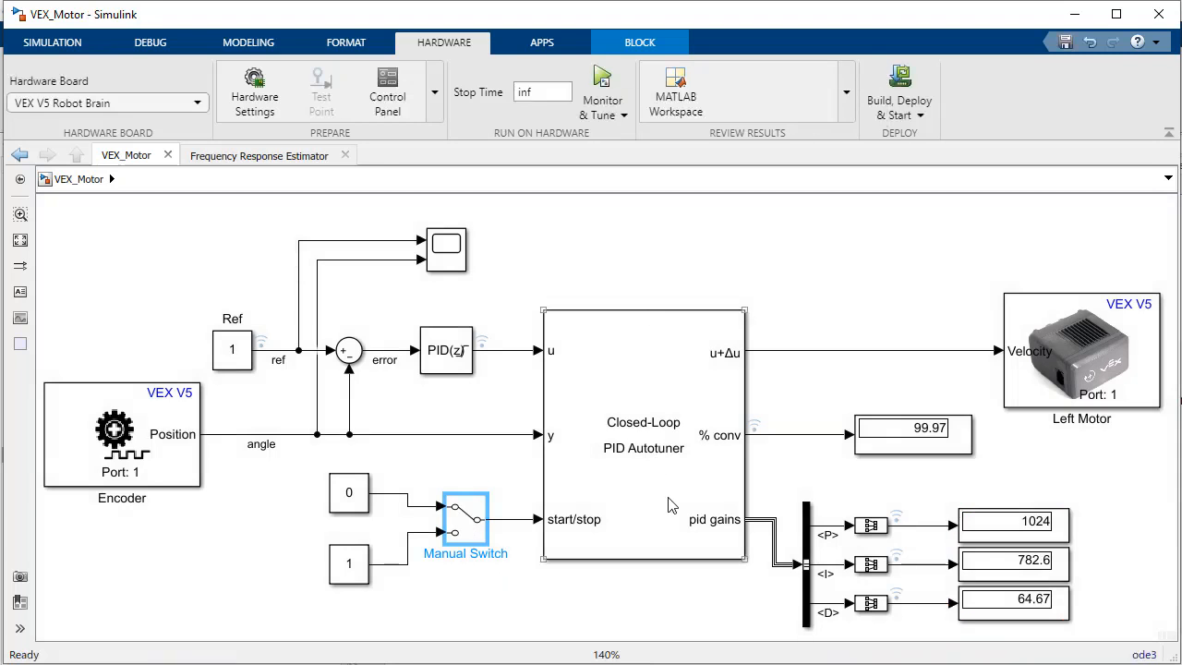
double_click(642, 433)
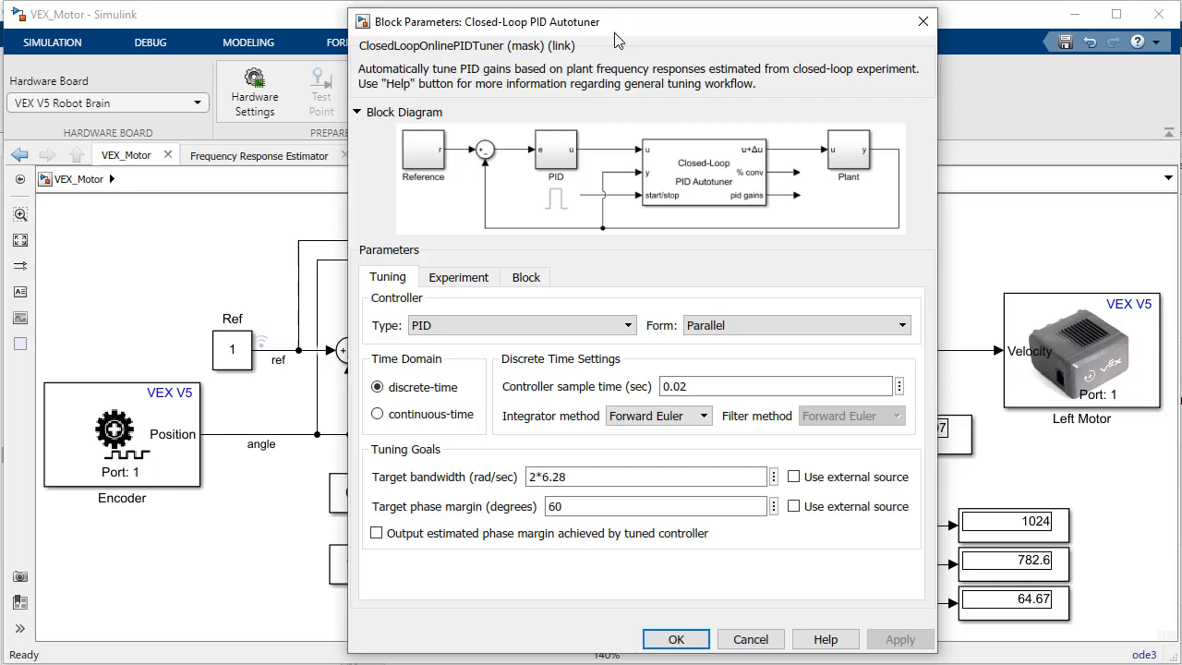